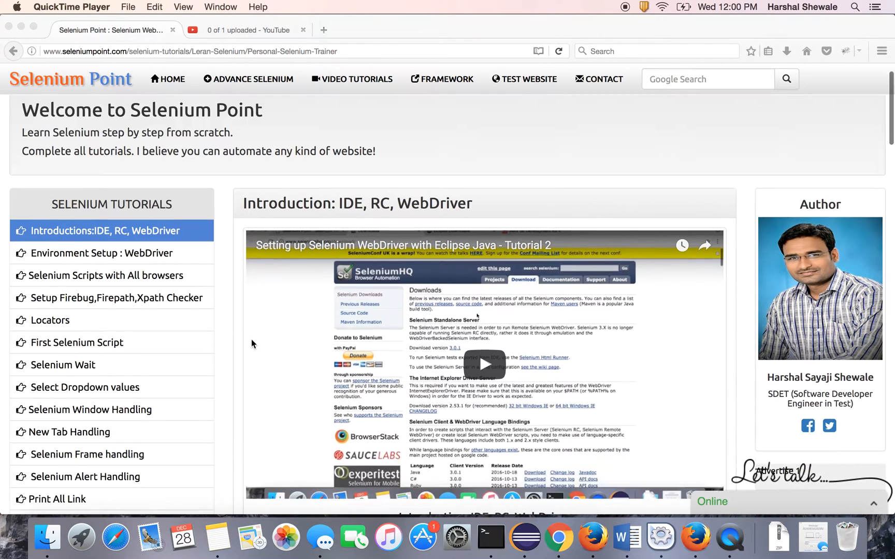
# - Scroll the Selenium Point sidebar and open the 'Selenium Tooltip' tutorial
pyautogui.scroll(-3)
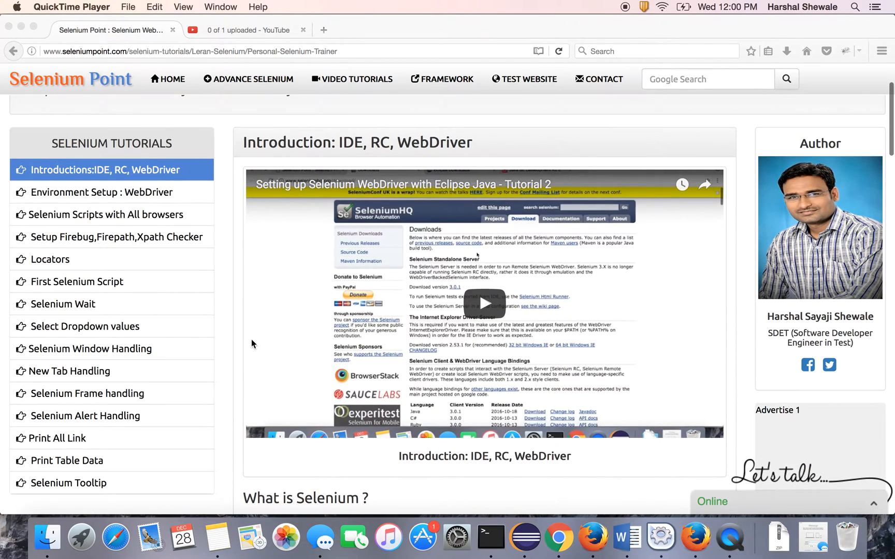
pyautogui.scroll(-3)
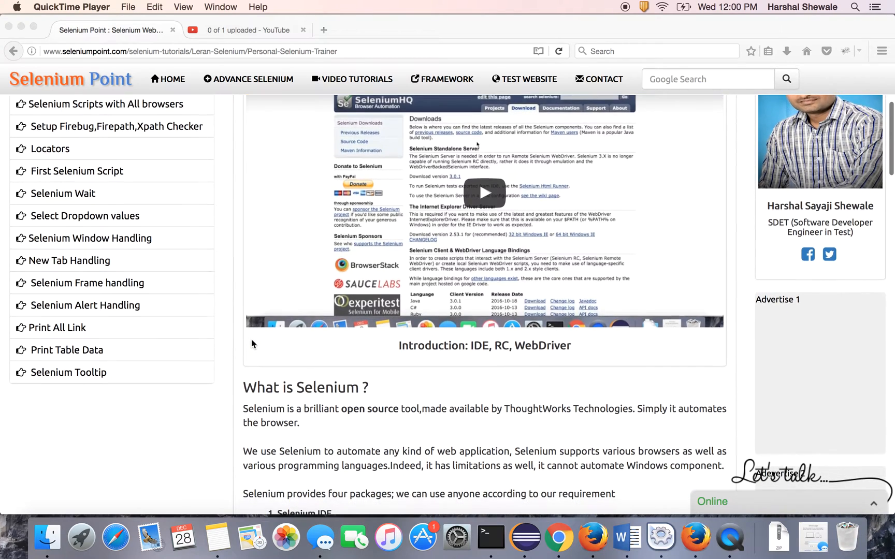
pyautogui.scroll(-3)
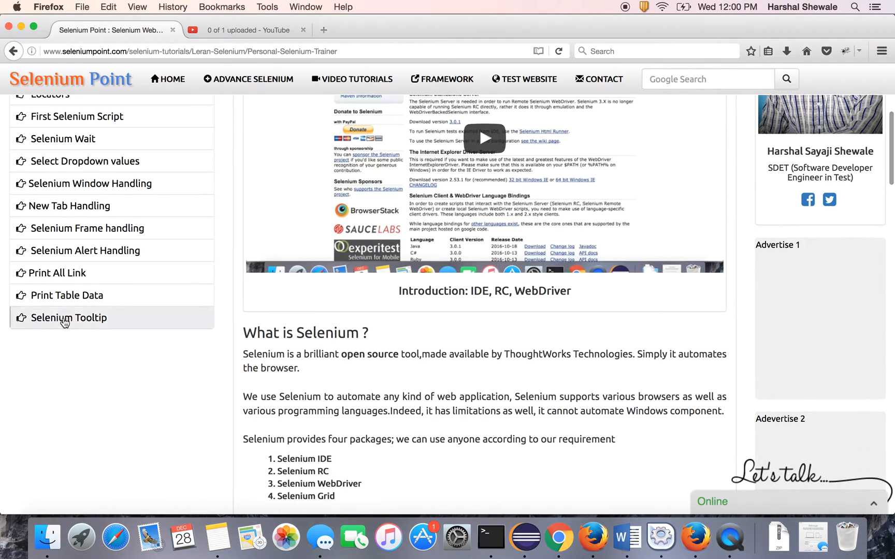
pyautogui.click(69, 318)
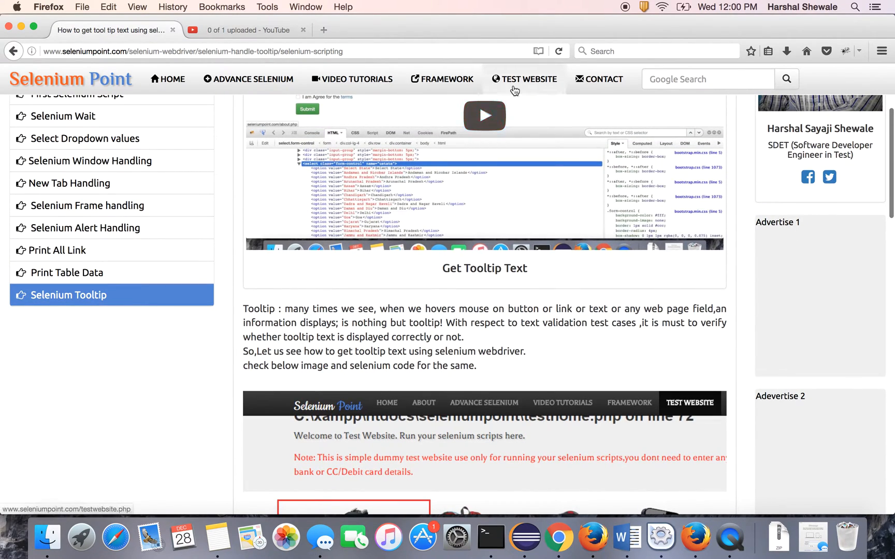
# - Open the Selenium Point test website and scroll through the product cards to Nikon D 50
pyautogui.click(527, 79)
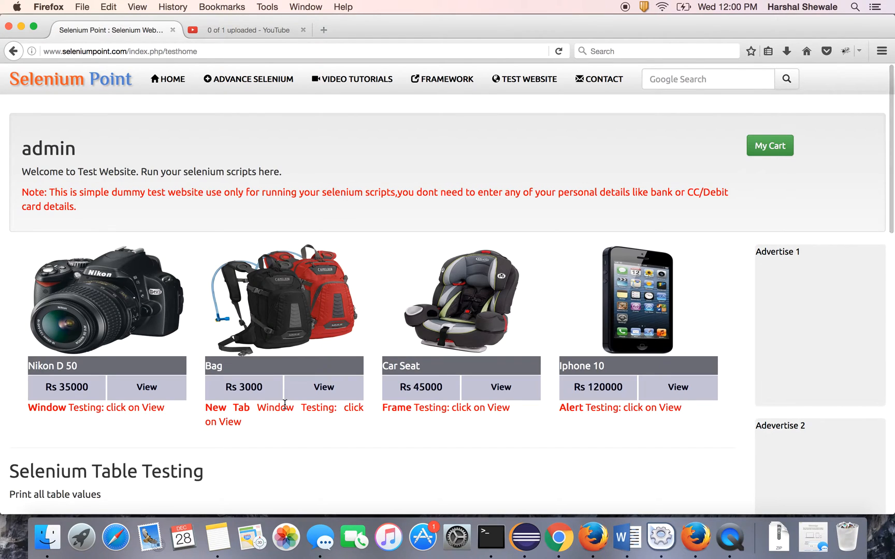
pyautogui.scroll(-3)
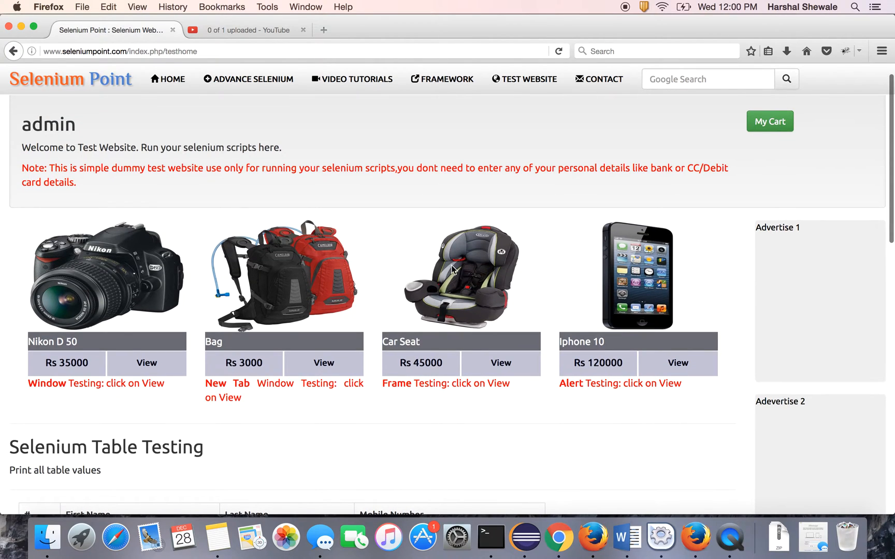
pyautogui.moveTo(299, 312)
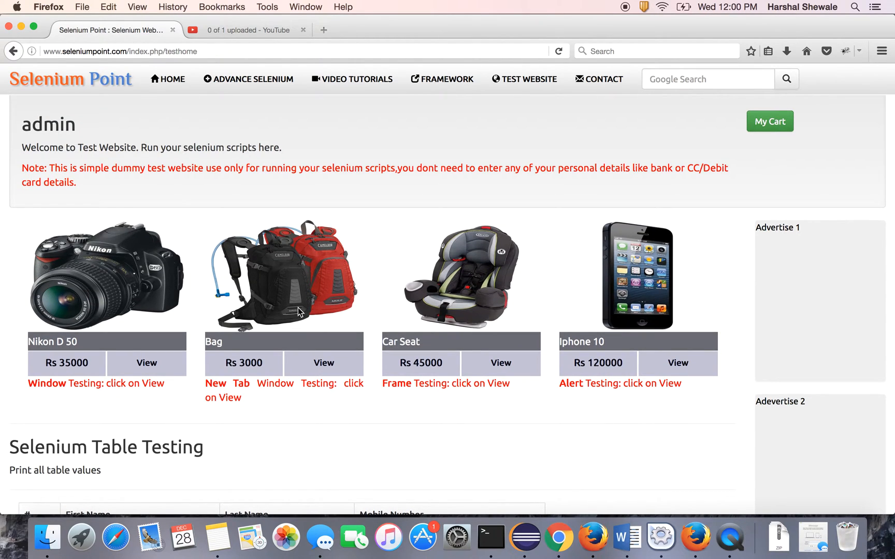
pyautogui.moveTo(453, 272)
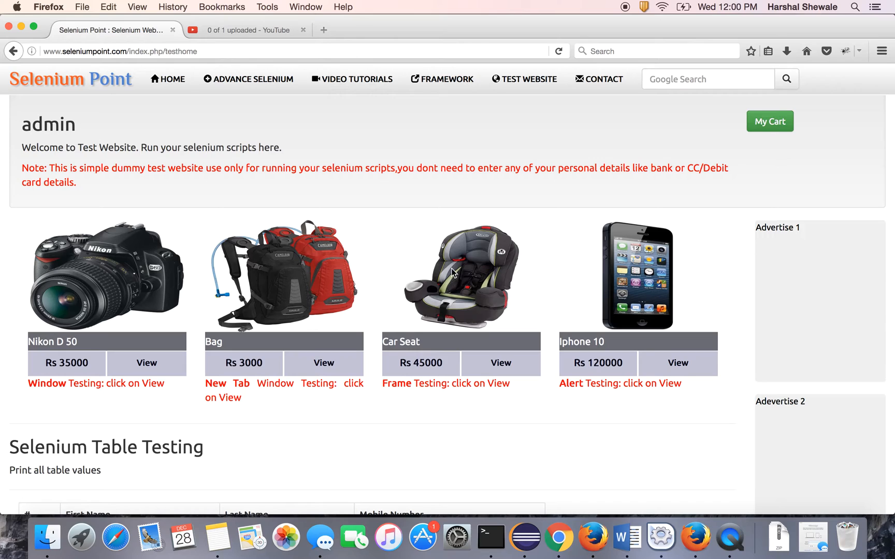
pyautogui.moveTo(340, 351)
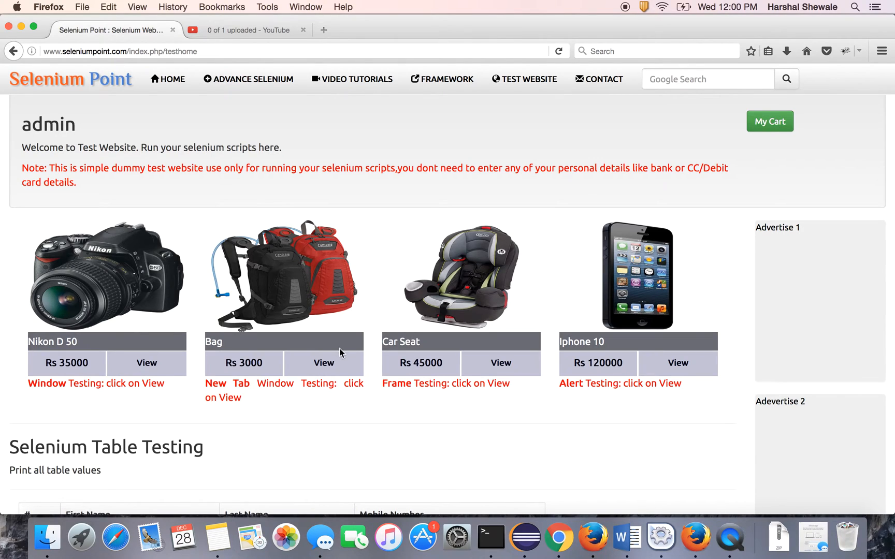
pyautogui.moveTo(515, 380)
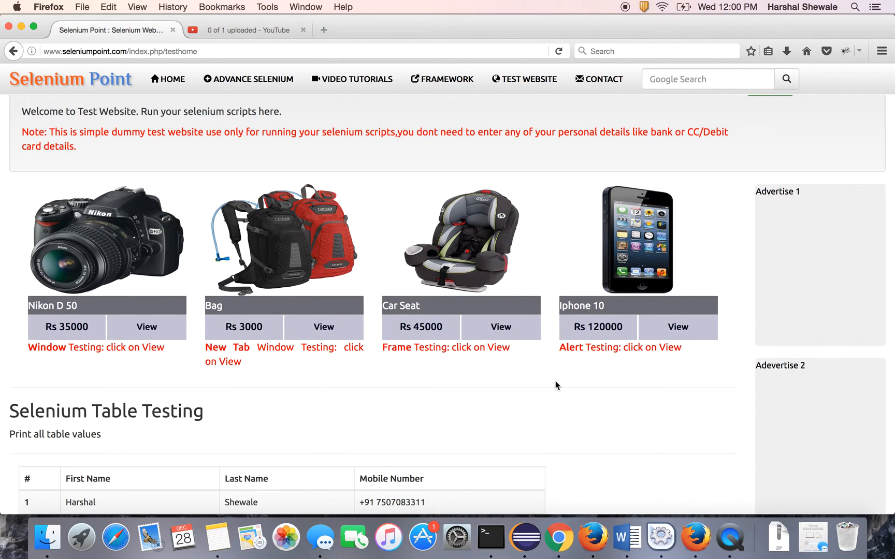
pyautogui.scroll(-3)
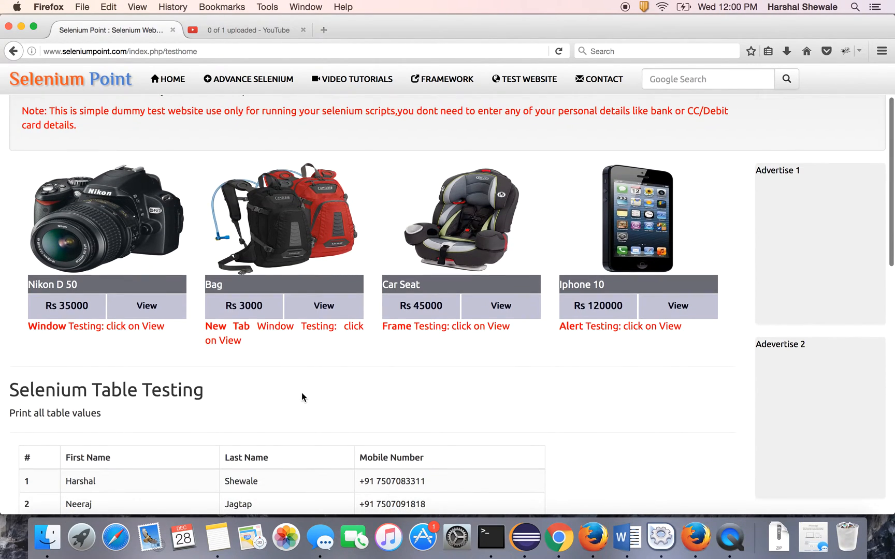
pyautogui.moveTo(61, 297)
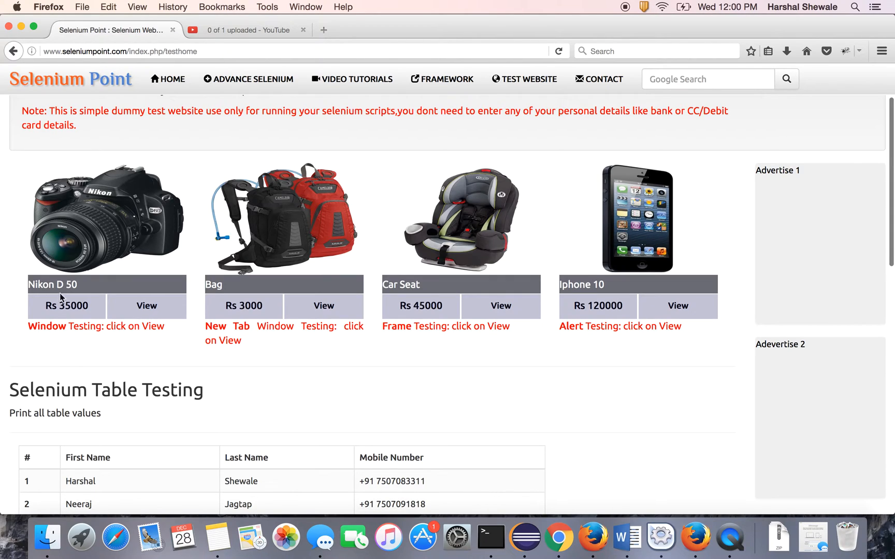
pyautogui.moveTo(57, 285)
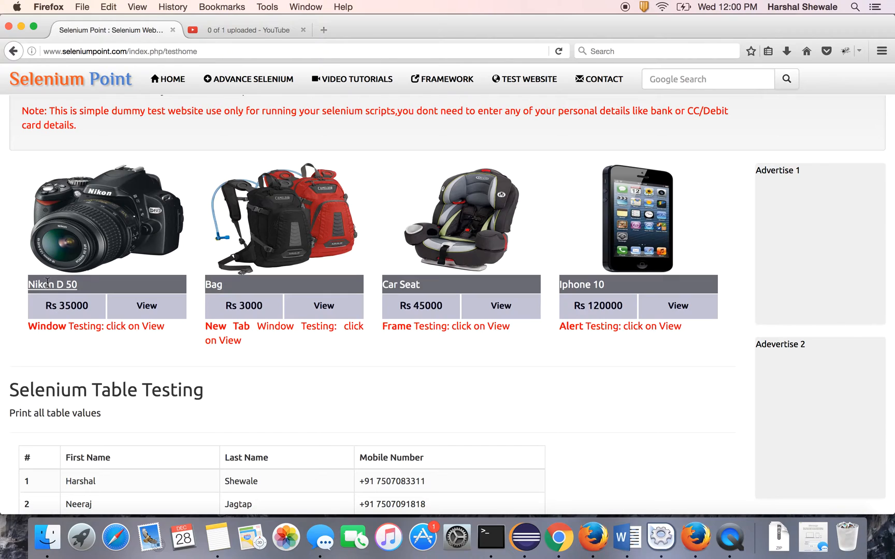
pyautogui.moveTo(62, 284)
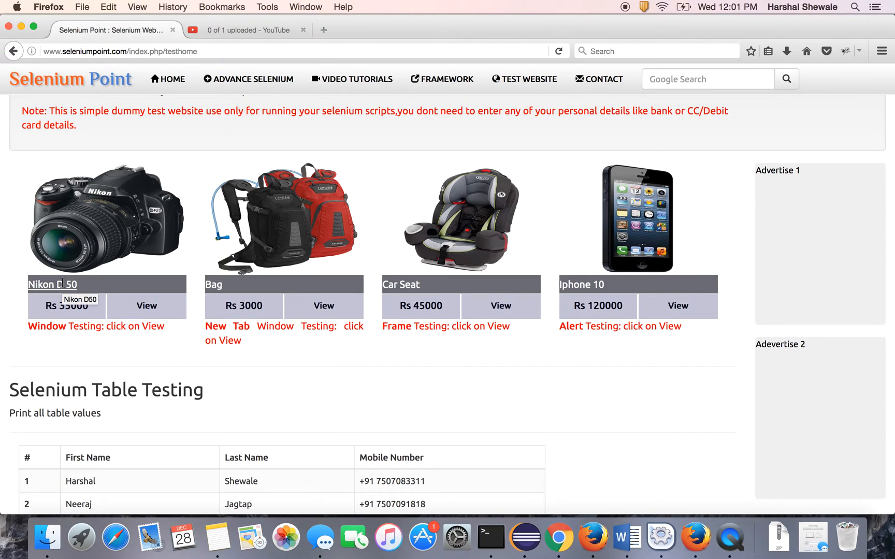
pyautogui.moveTo(350, 400)
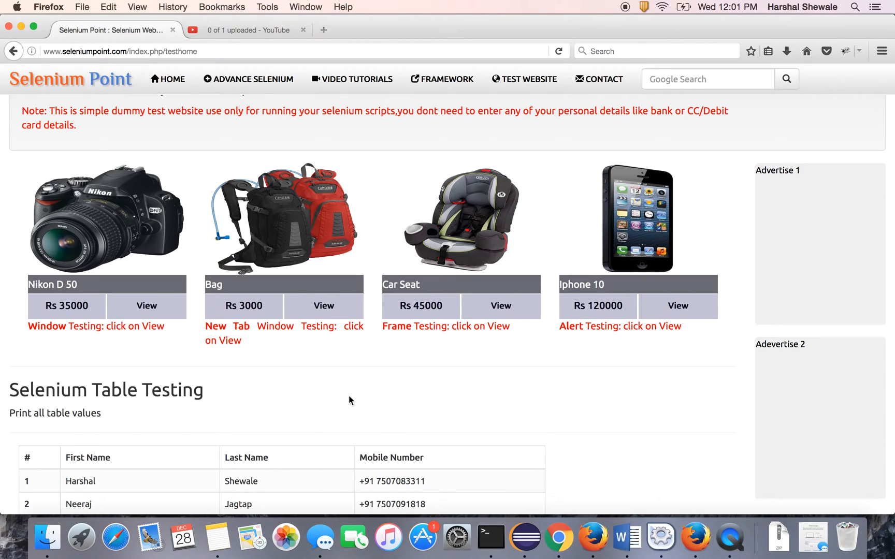
pyautogui.moveTo(524, 537)
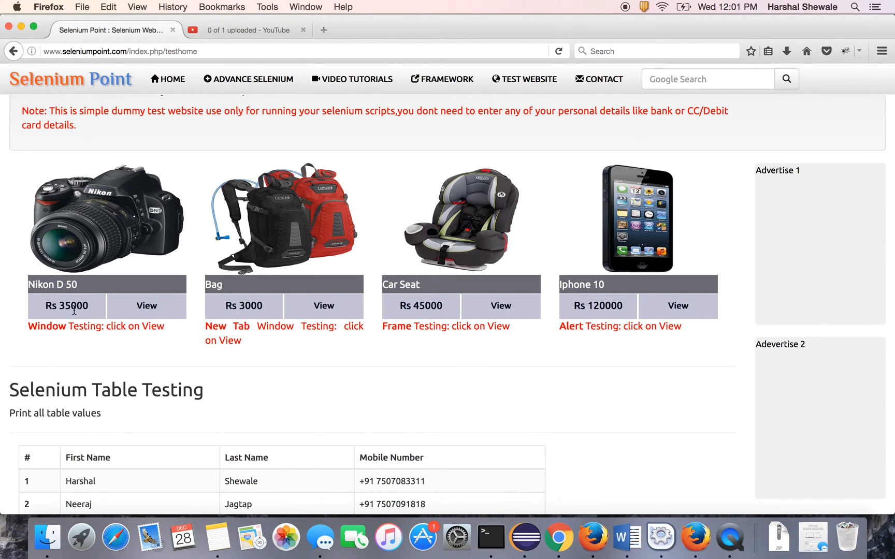
pyautogui.moveTo(39, 313)
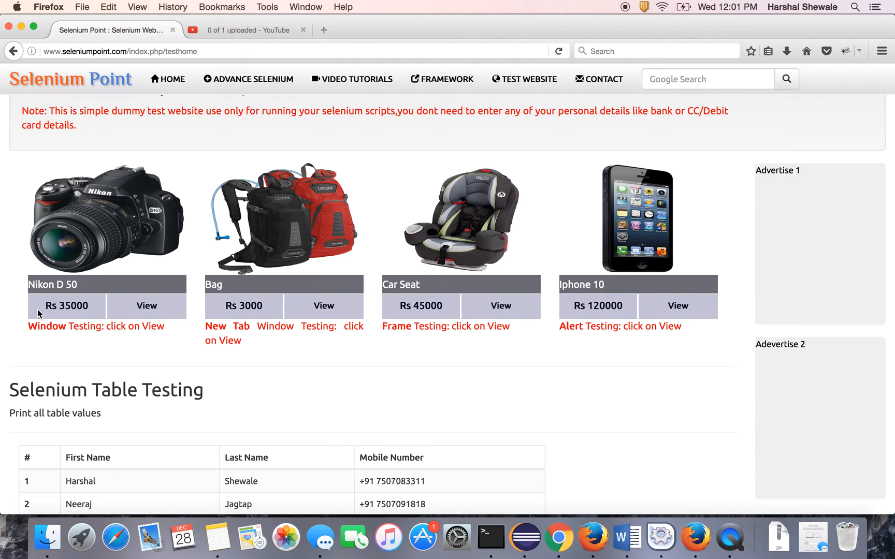
# - Match the Nikon D 50 link in FirePath with the CSS selector .product1Name>p>a
pyautogui.scroll(-3)
pyautogui.write('.product4View')
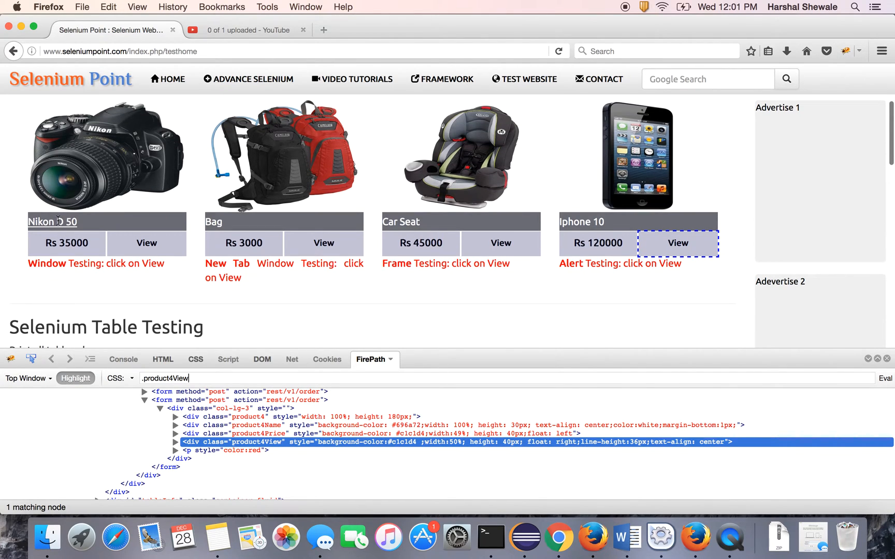
pyautogui.moveTo(52, 221)
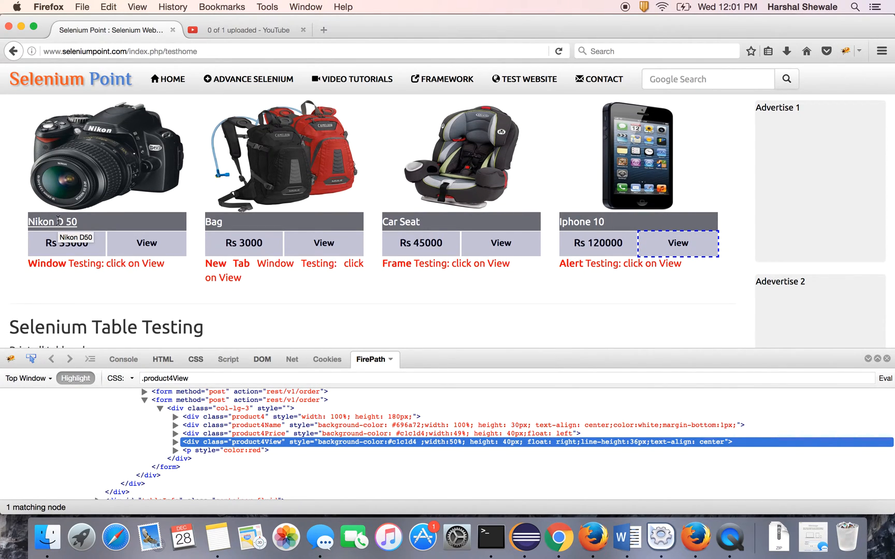
pyautogui.write('.product1Name>p>a')
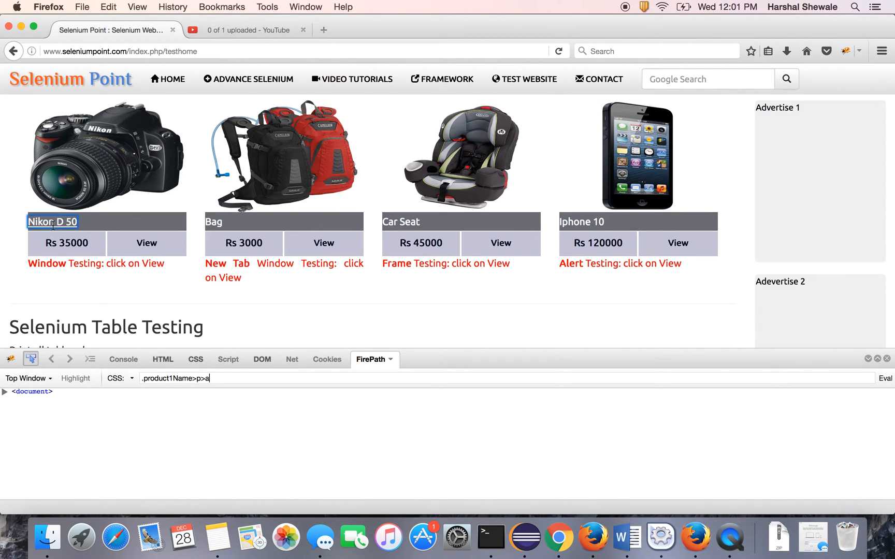
pyautogui.click(885, 378)
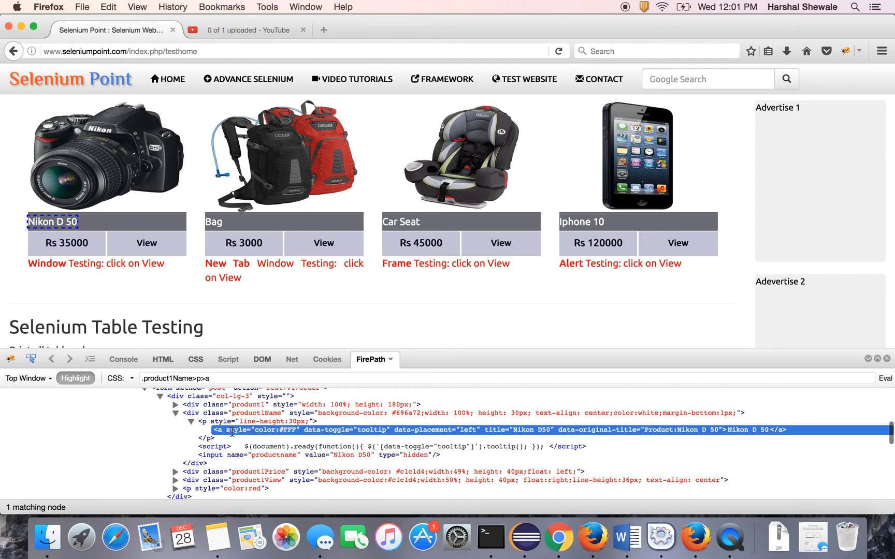
pyautogui.moveTo(370, 427)
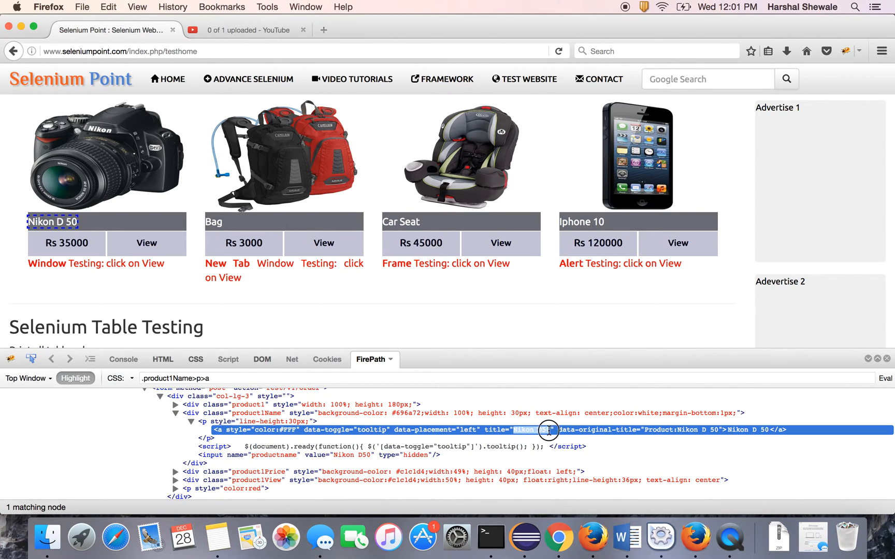
pyautogui.moveTo(518, 430)
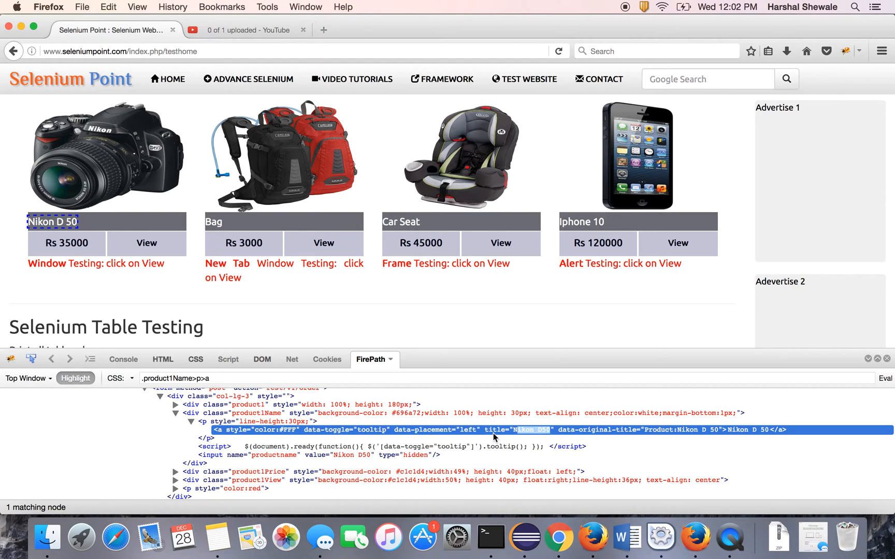
pyautogui.moveTo(520, 536)
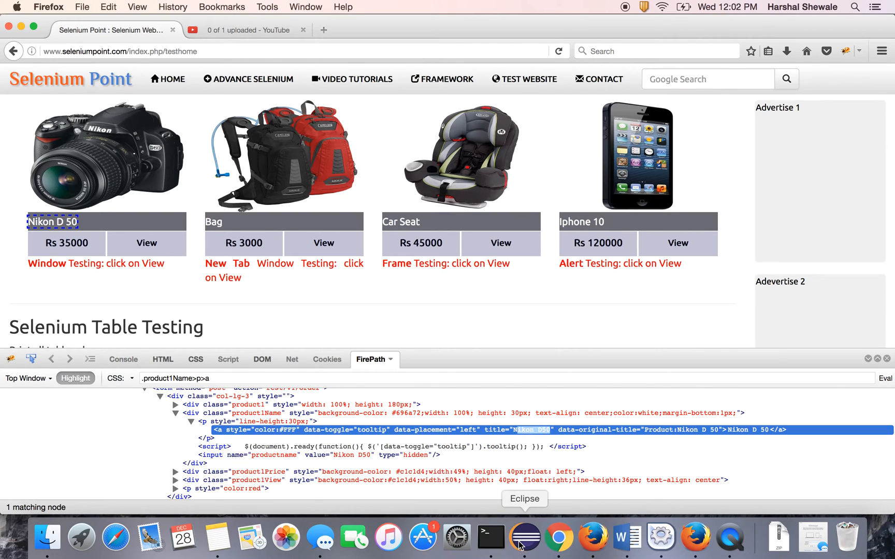
# - Add class TooltipText with a public static void main stub to the default package
pyautogui.click(524, 537)
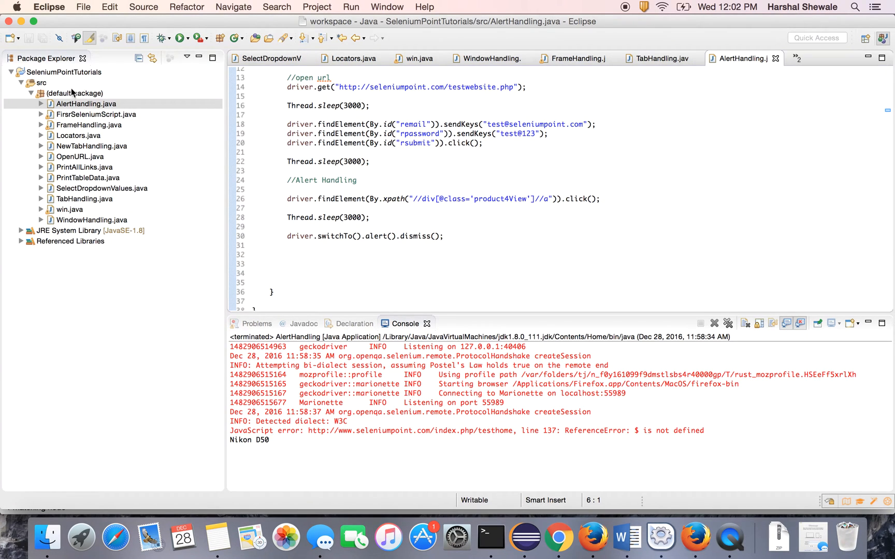
pyautogui.rightClick(73, 94)
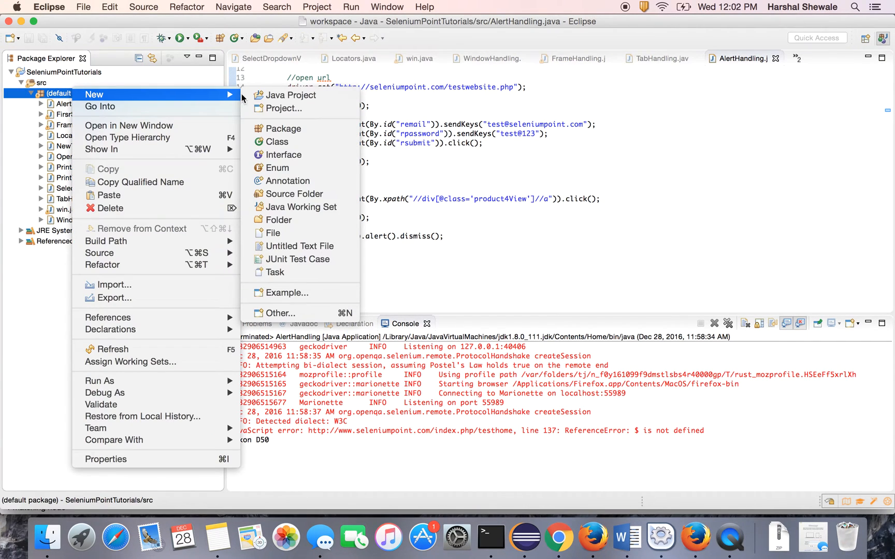
pyautogui.click(276, 141)
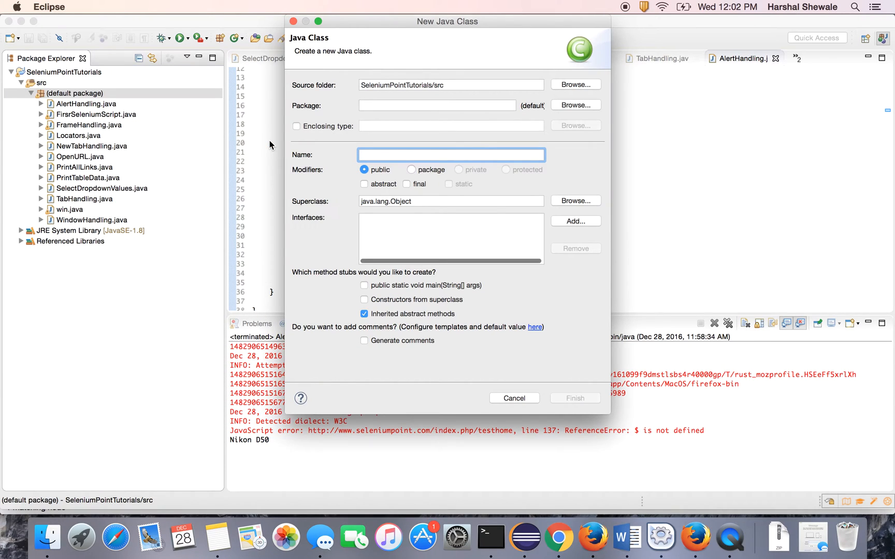
pyautogui.write('TooltipTe')
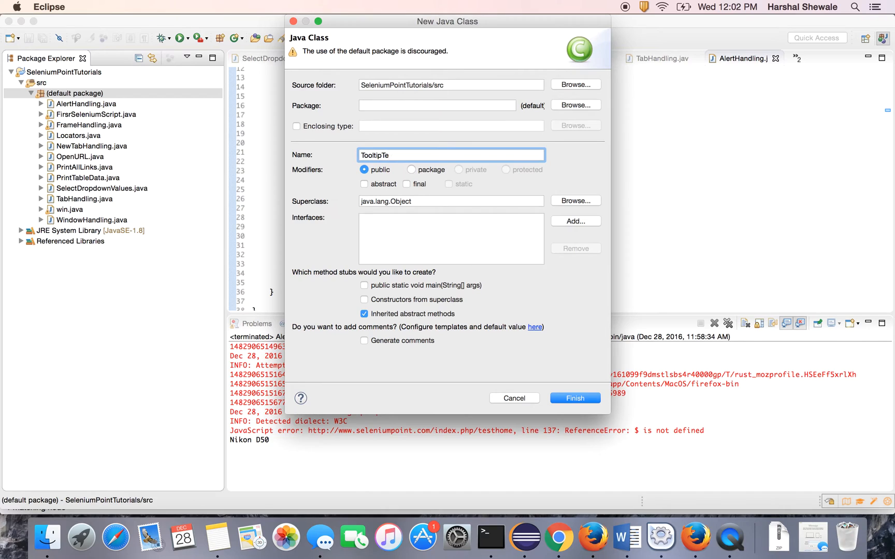
pyautogui.write('xt')
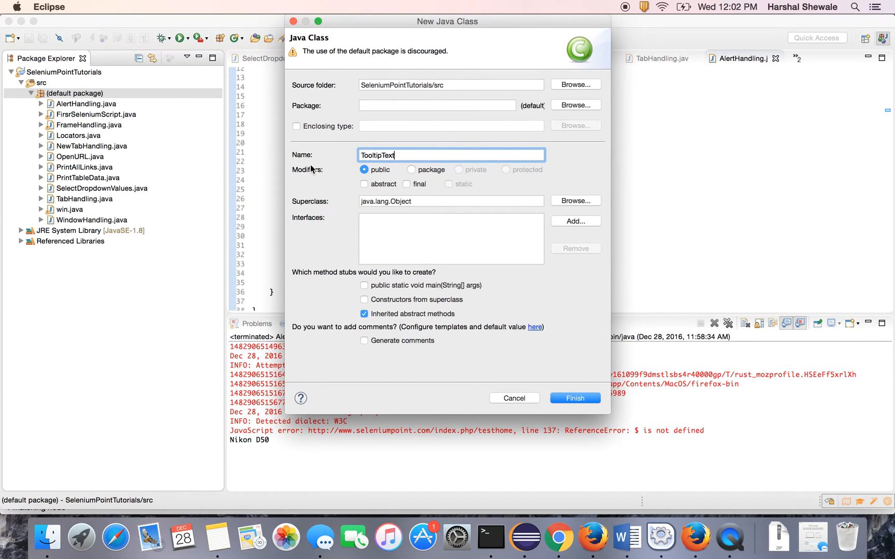
pyautogui.click(364, 285)
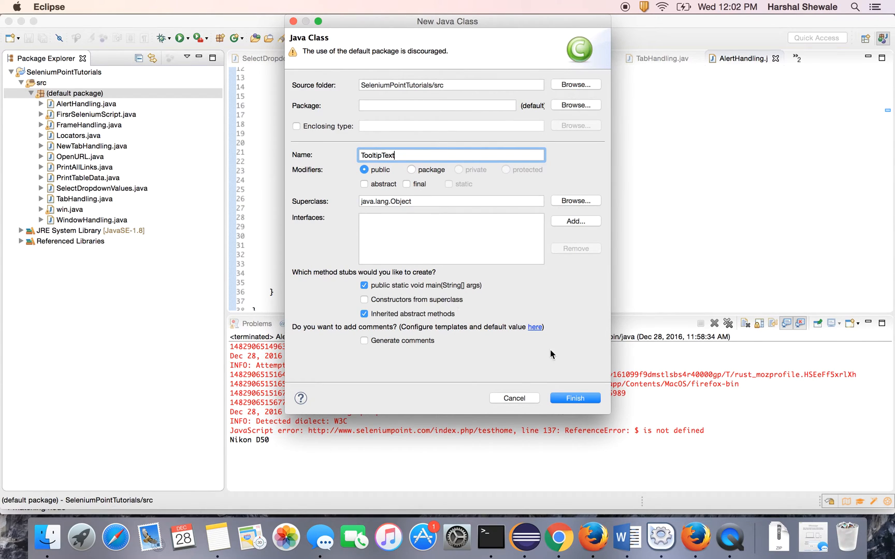
pyautogui.click(575, 398)
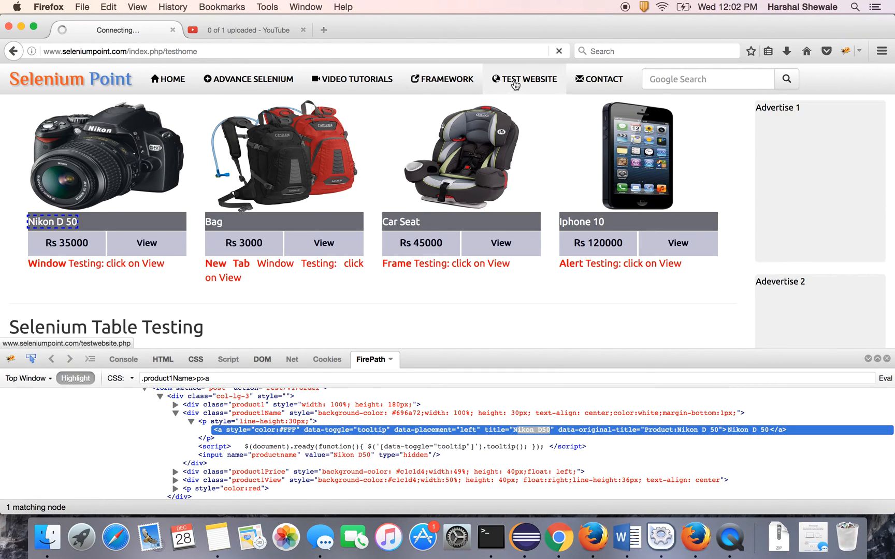
# - Open the test website login page and submit the form with the test account
pyautogui.click(523, 78)
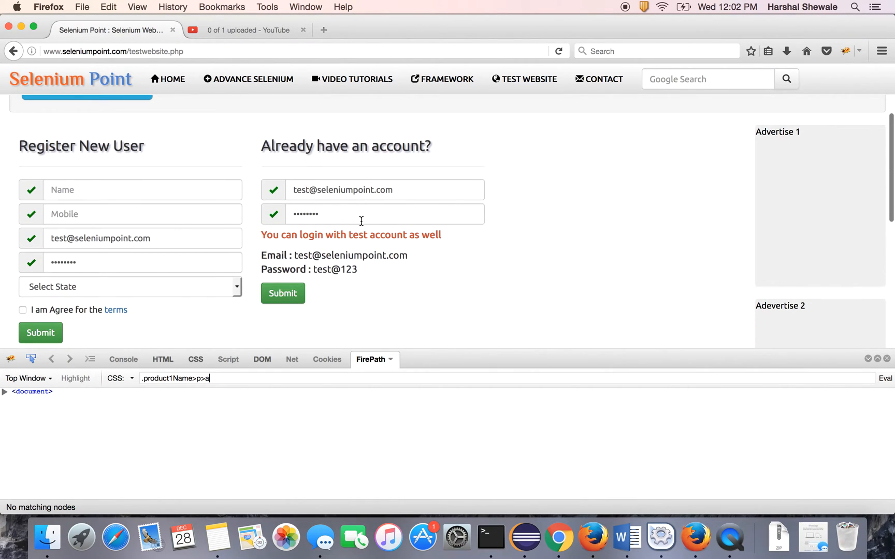
pyautogui.click(283, 293)
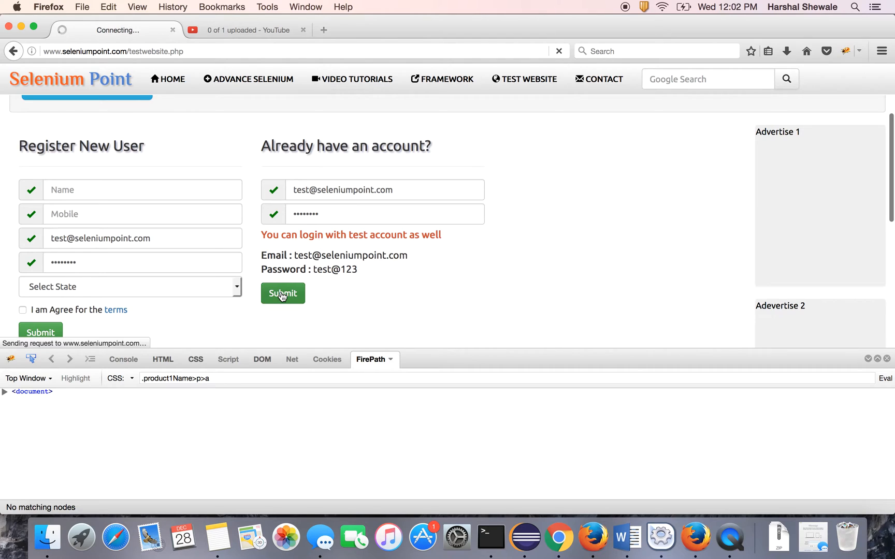
pyautogui.click(282, 293)
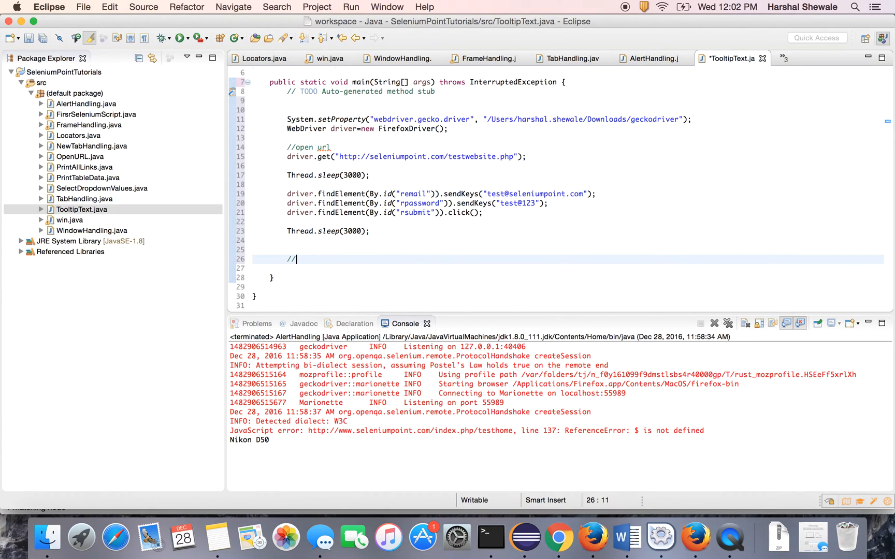
pyautogui.write('Tooltip')
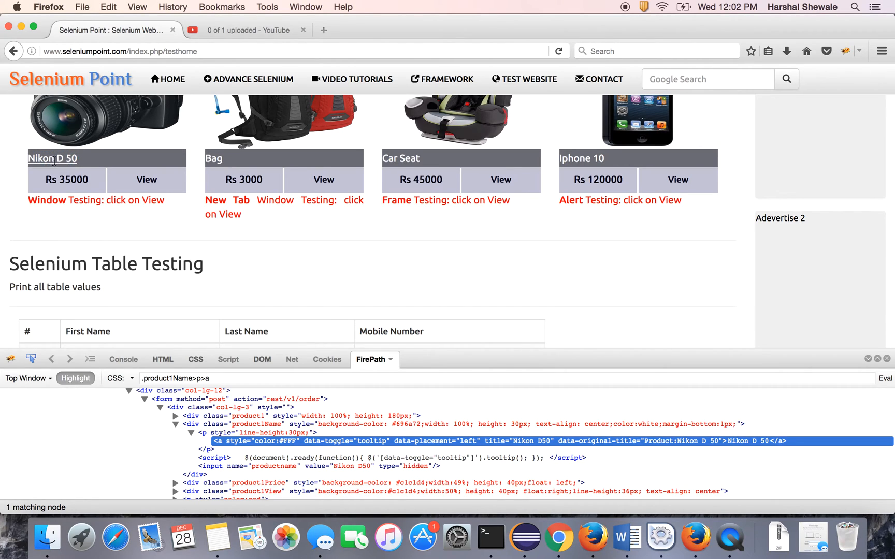
# - Try the locator .product1Price>p>b, then right-click the Nikon D 50 link for locator options
pyautogui.write('.product1Price>p>b')
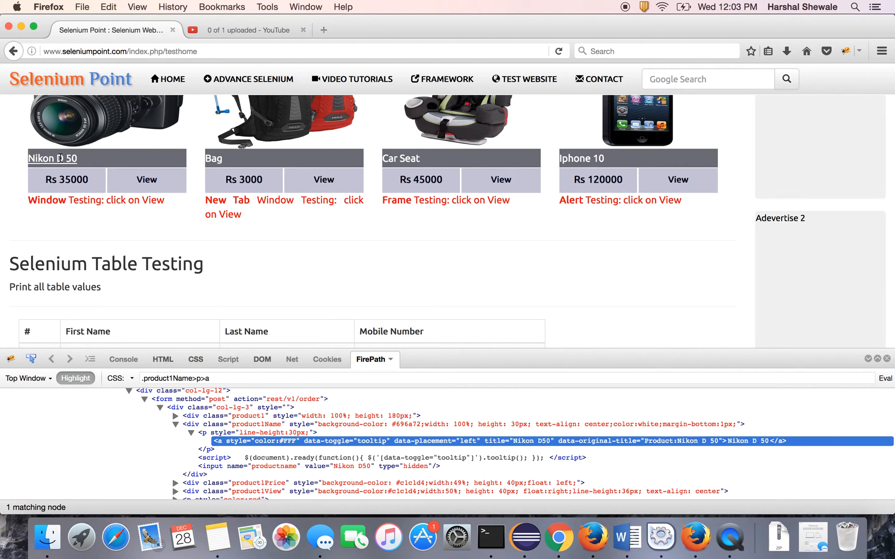
pyautogui.rightClick(57, 158)
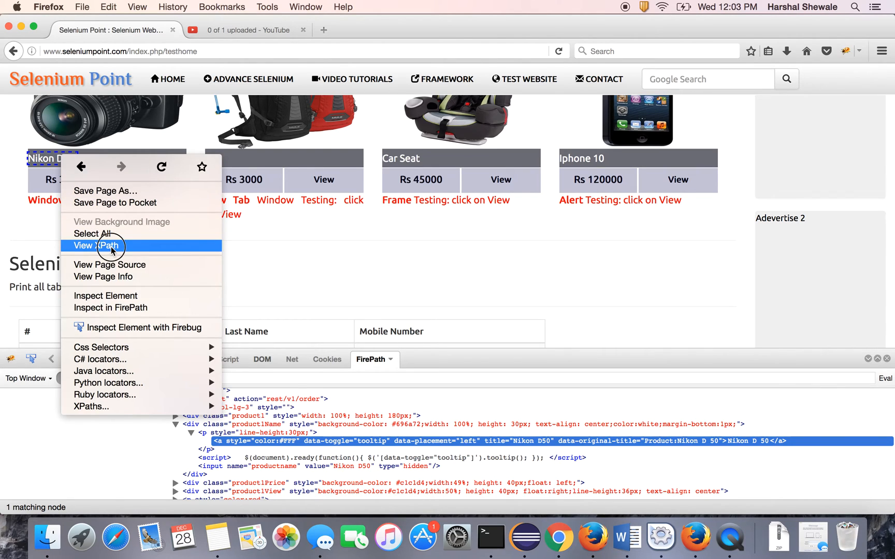
pyautogui.click(98, 245)
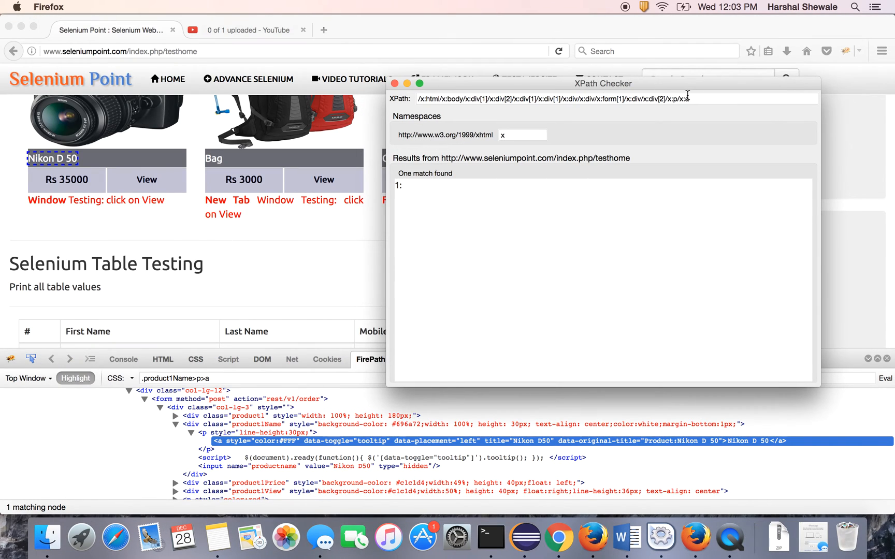
pyautogui.write('//')
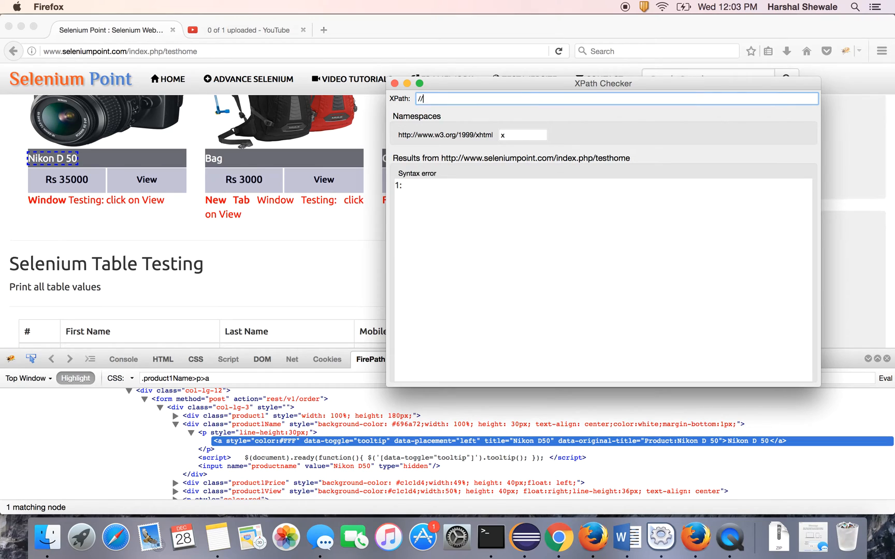
pyautogui.moveTo(265, 432)
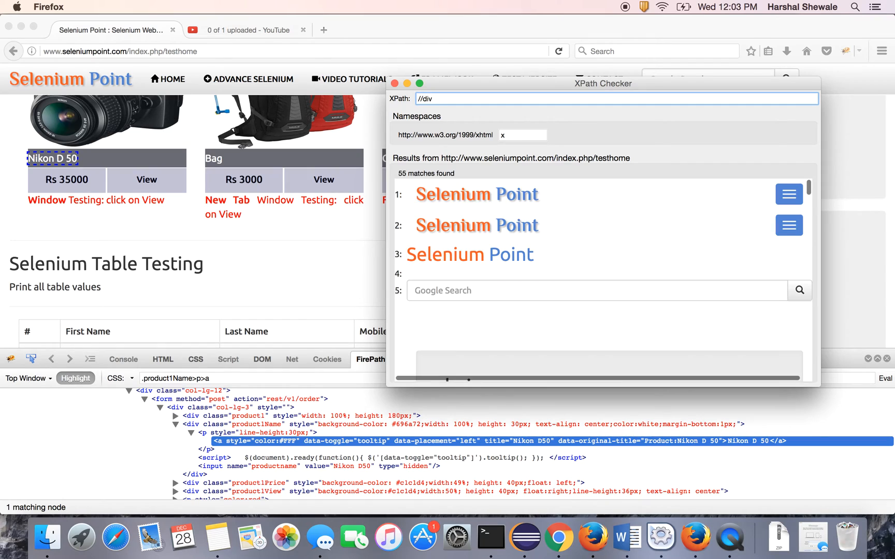
pyautogui.write("[@class='")
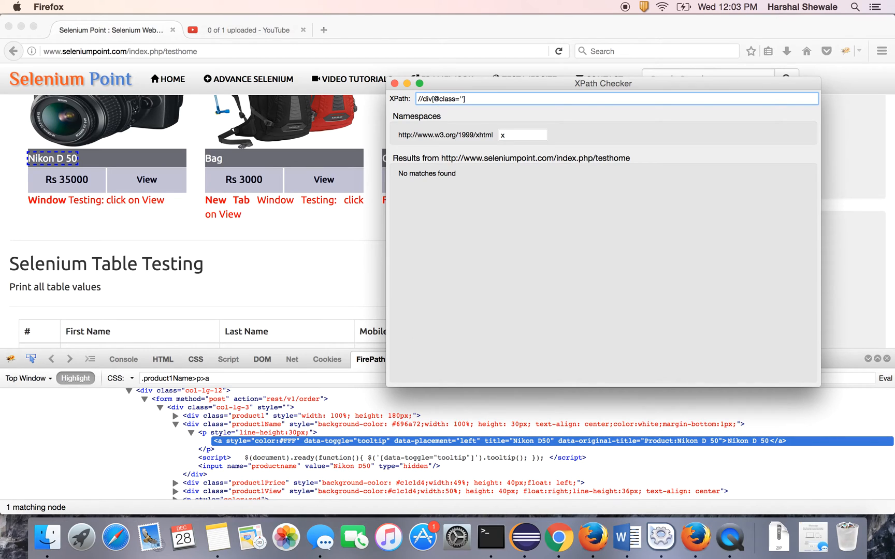
pyautogui.write('product1Name')
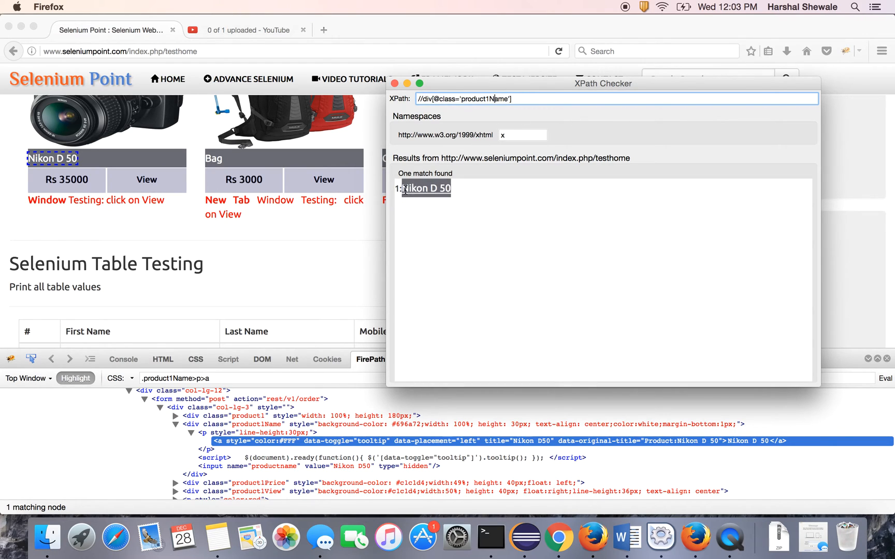
pyautogui.write('//a')
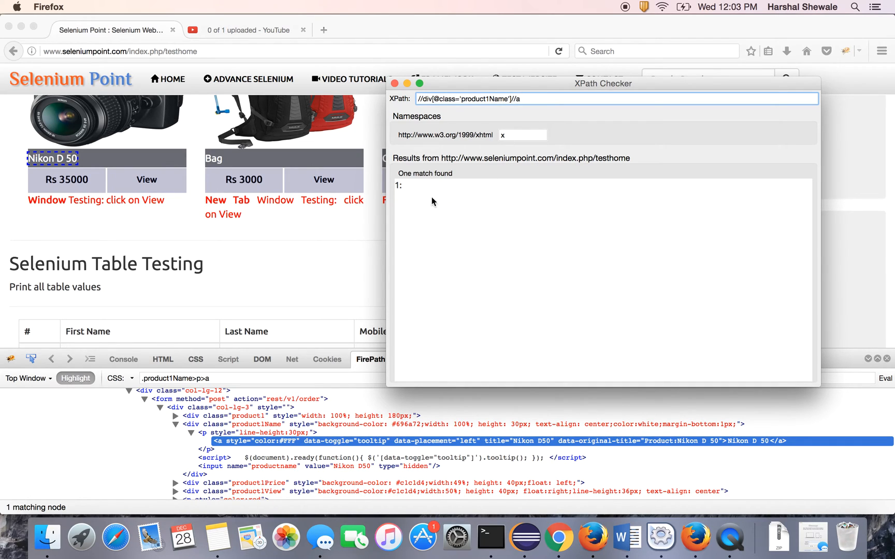
pyautogui.moveTo(438, 209)
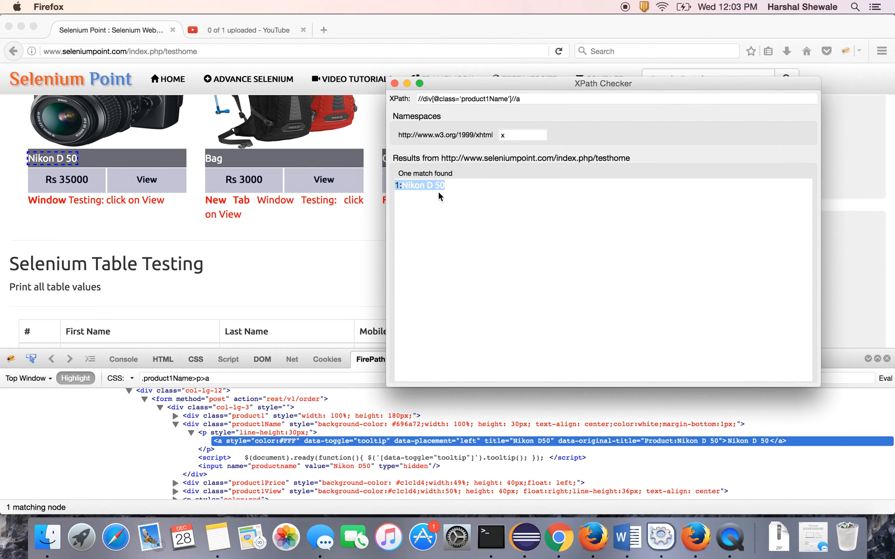
pyautogui.moveTo(448, 191)
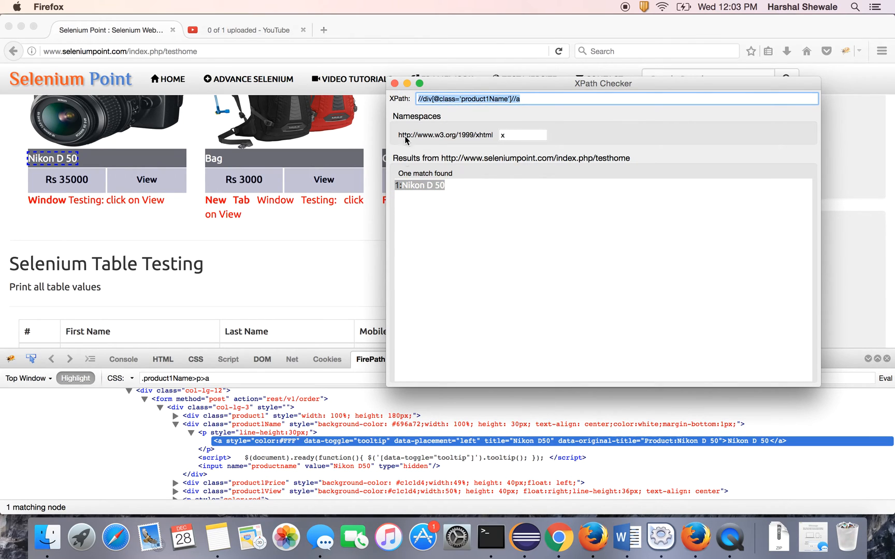
pyautogui.moveTo(437, 207)
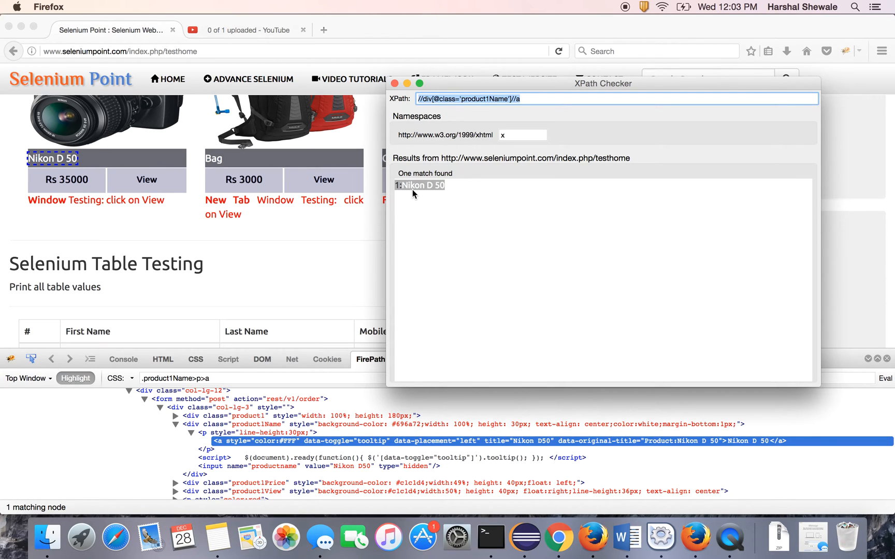
pyautogui.moveTo(450, 128)
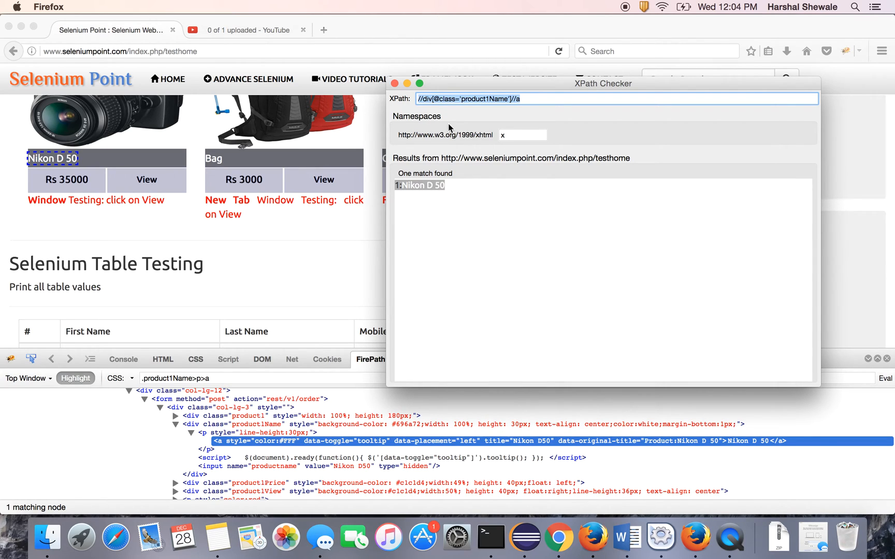
pyautogui.moveTo(525, 537)
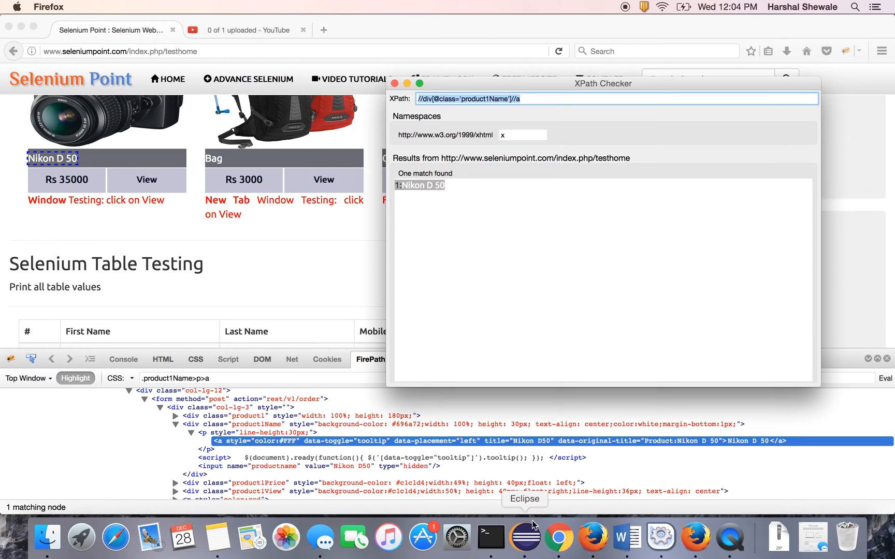
pyautogui.click(523, 537)
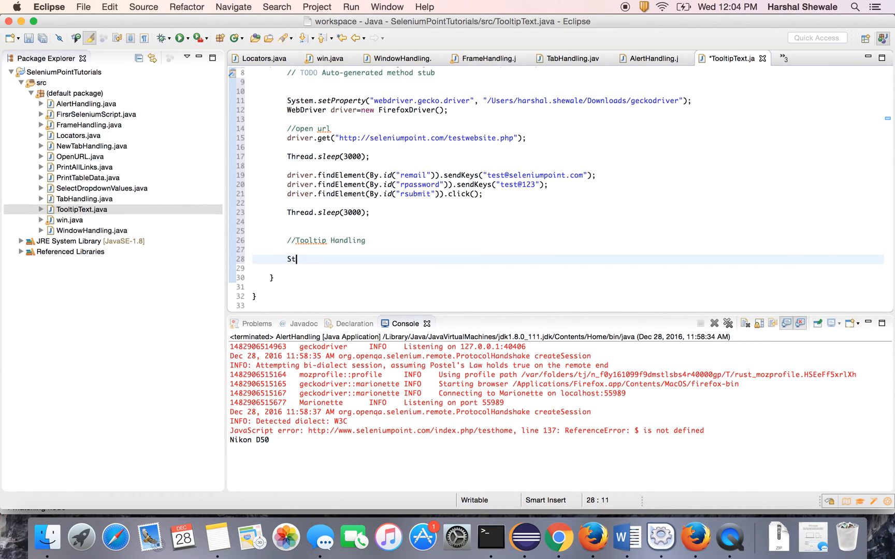
pyautogui.write('ring tool')
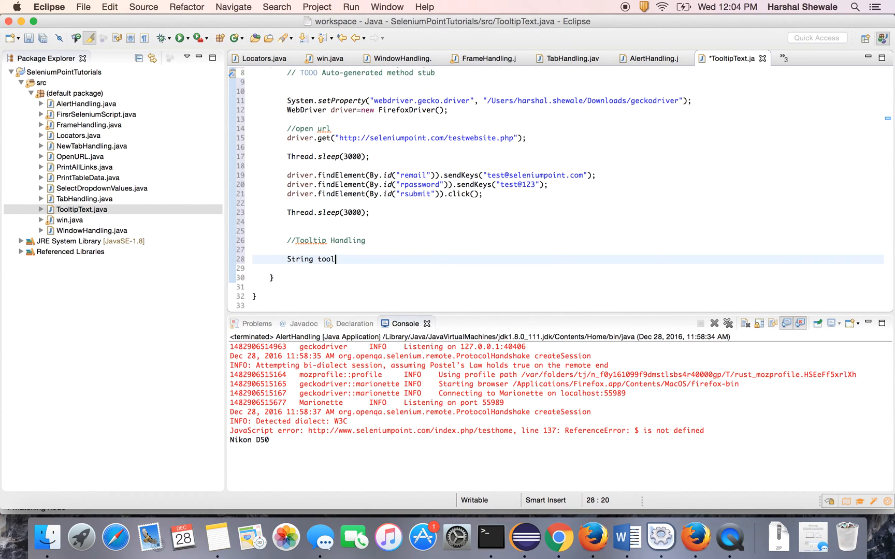
pyautogui.write('Tip')
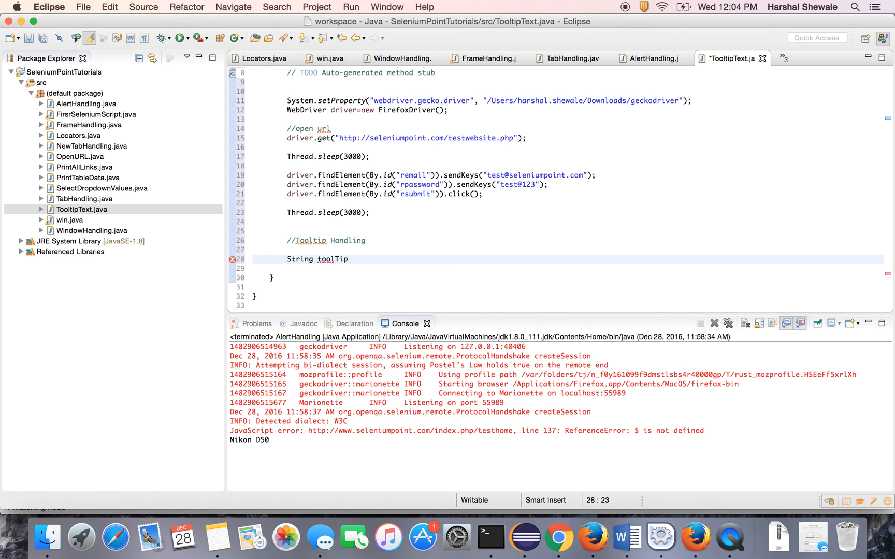
pyautogui.write('Text=')
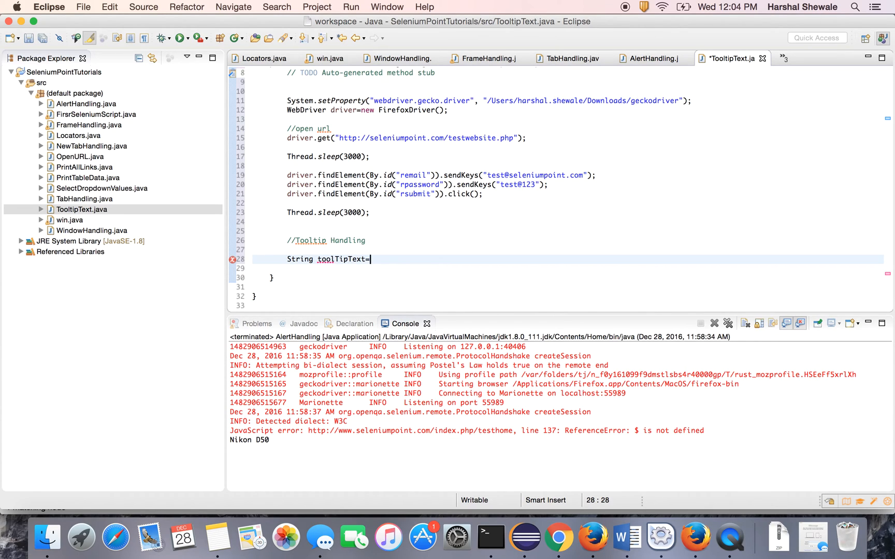
pyautogui.write('driver')
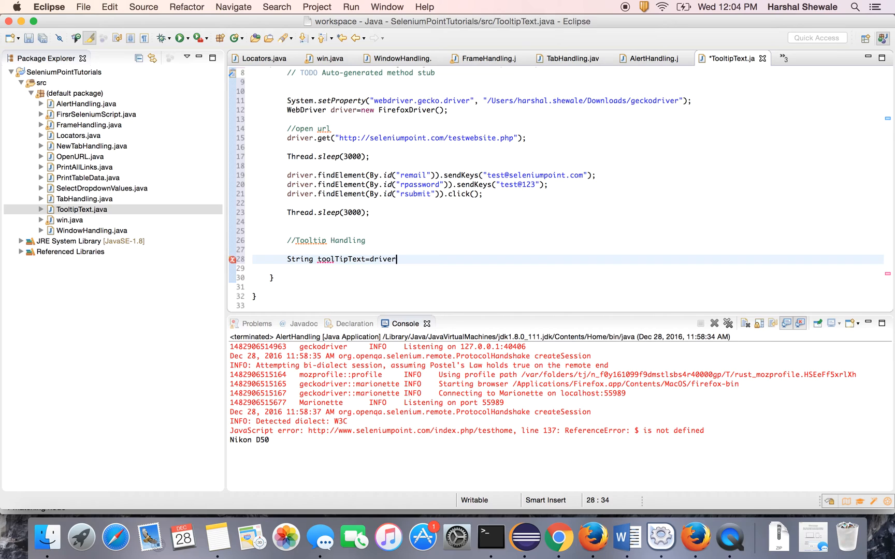
pyautogui.write('.findElement(By')
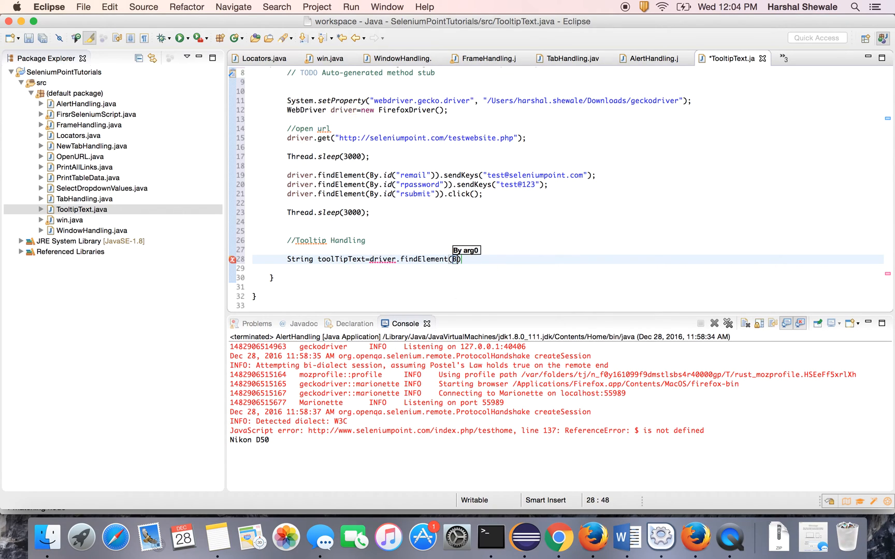
pyautogui.write('.xpath(xpathExpression')
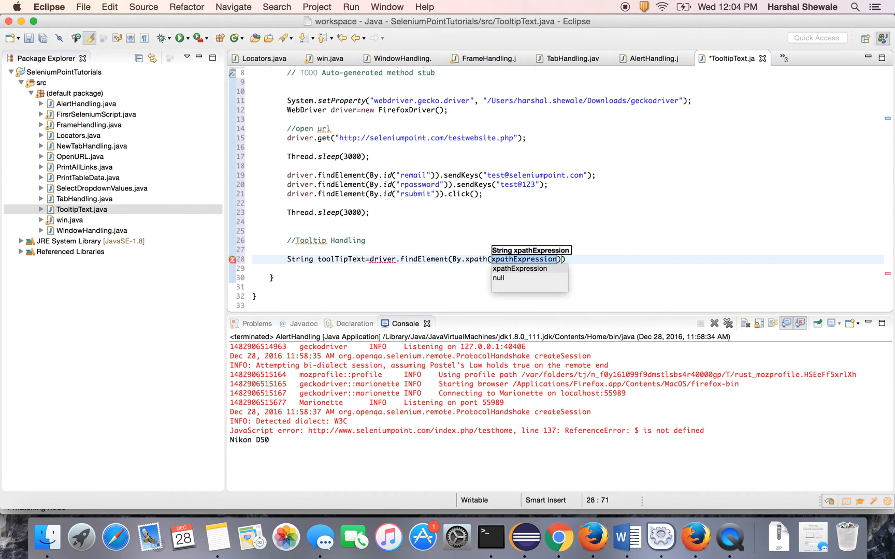
pyautogui.write('"//div[@class=\'product1Name\']//a"')
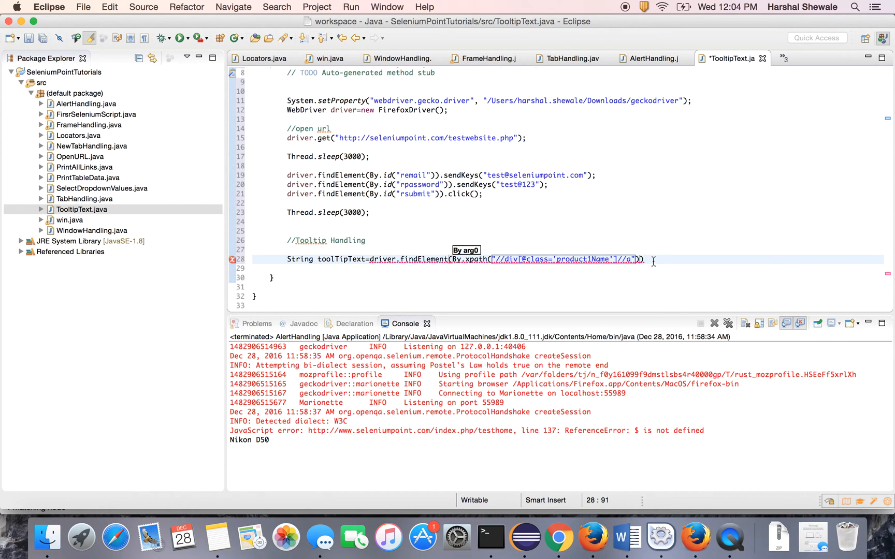
pyautogui.write('.get')
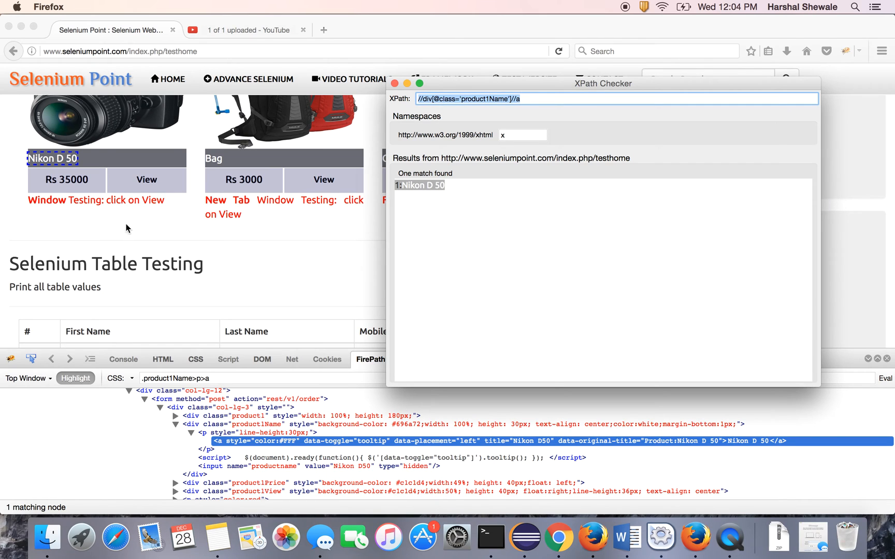
# - Close the XPath Checker window
pyautogui.click(393, 83)
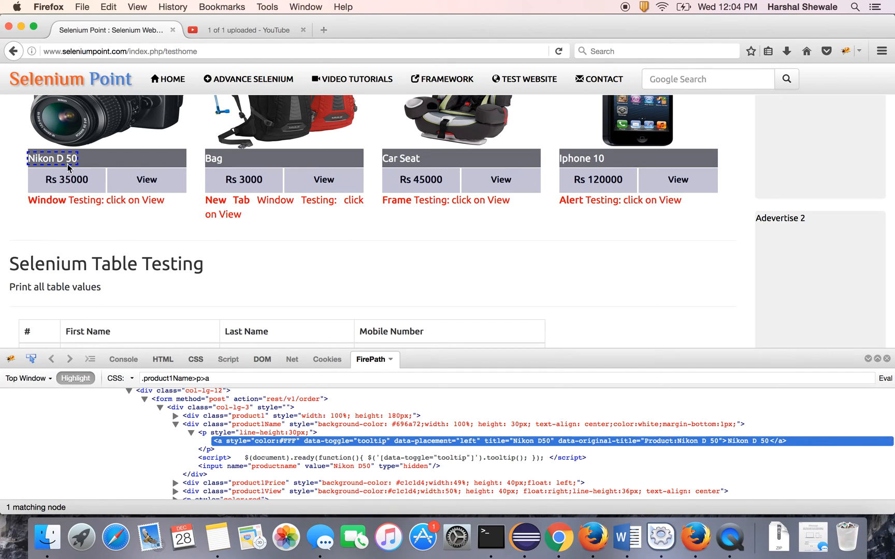
pyautogui.moveTo(51, 158)
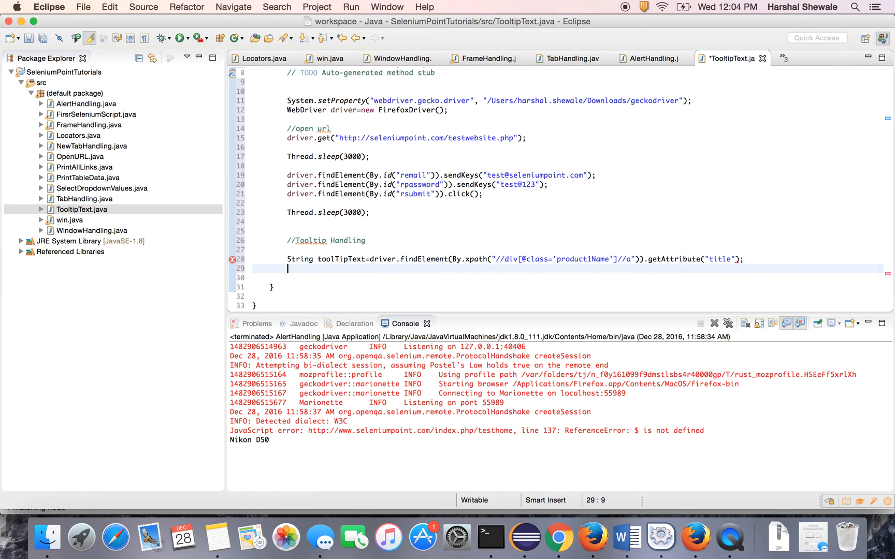
# - Type sysout on line 30 to begin printing toolTipText
pyautogui.write('s')
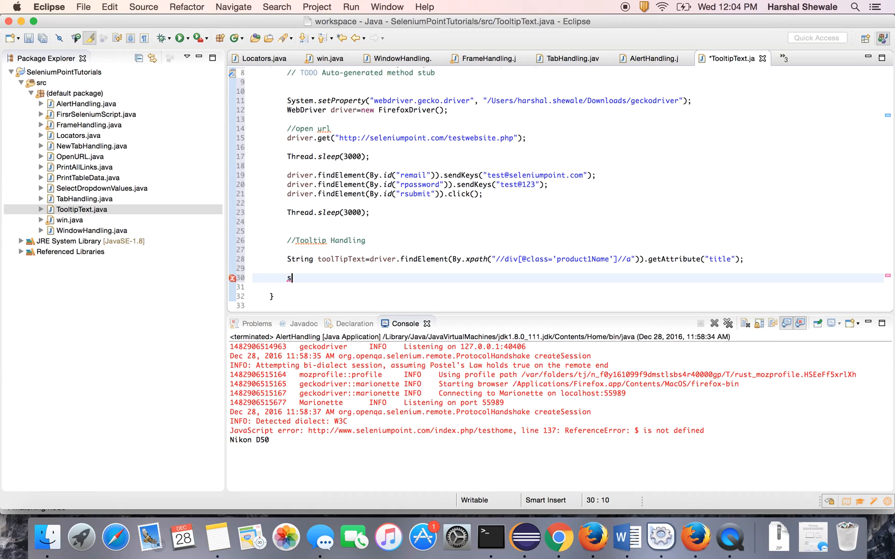
pyautogui.write('ysout')
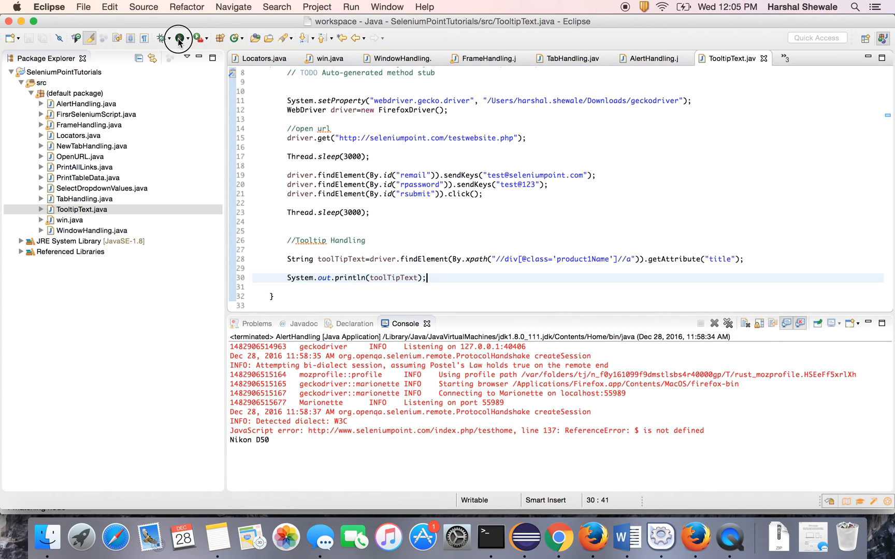
# - Run TooltipText, watch the driven Firefox window, and see 'Nikon D50' printed in the console
pyautogui.click(180, 38)
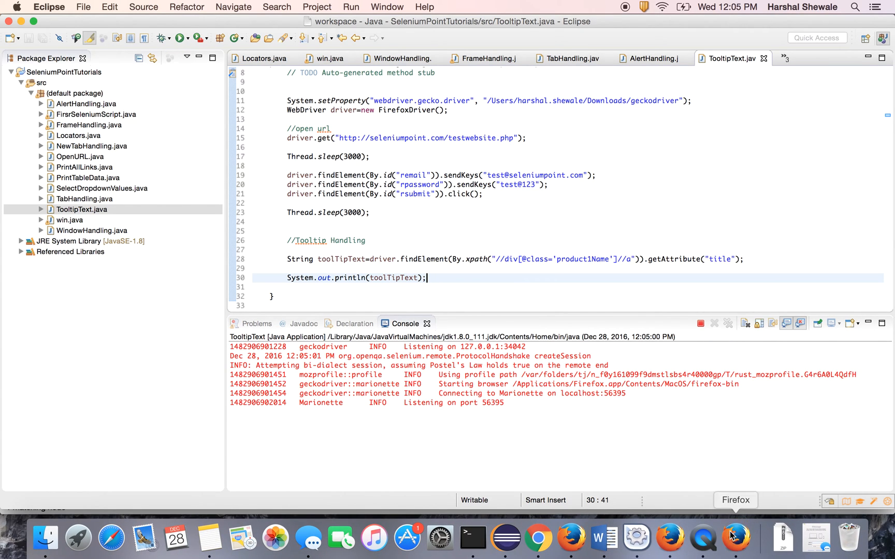
pyautogui.click(736, 537)
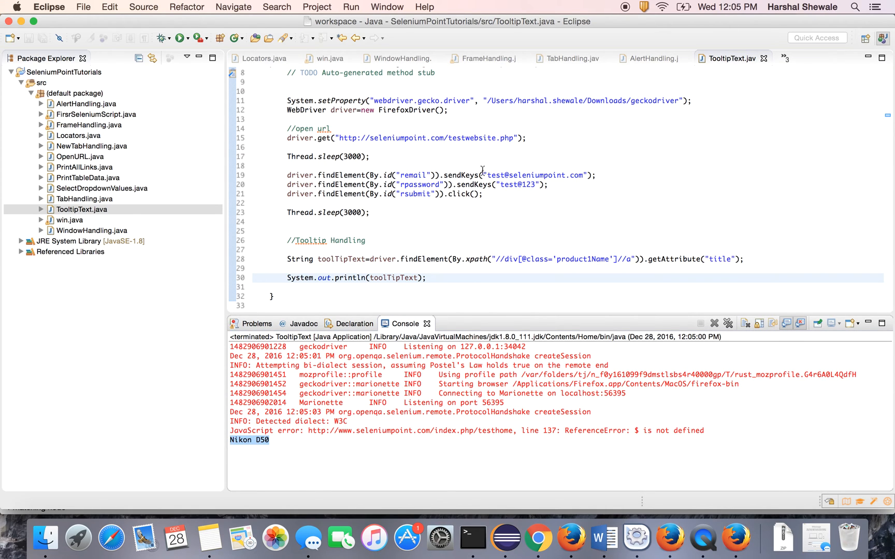
pyautogui.scroll(-3)
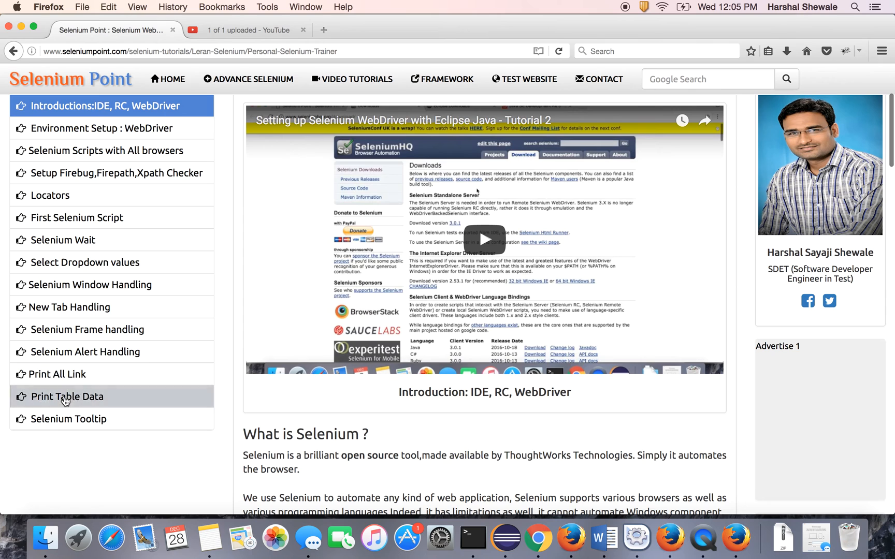
# - Open the Selenium Tooltip tutorial from the sidebar and scroll down to its tooltip code sample
pyautogui.click(68, 419)
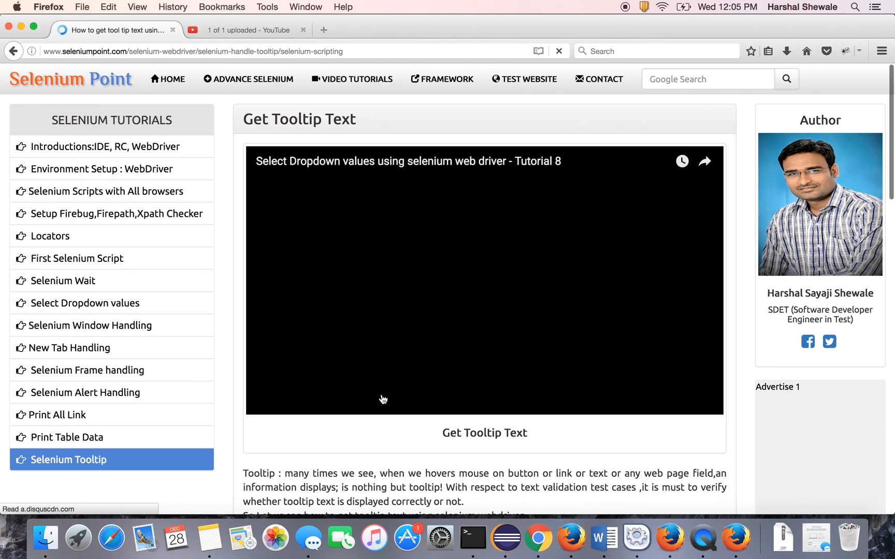
pyautogui.scroll(-3)
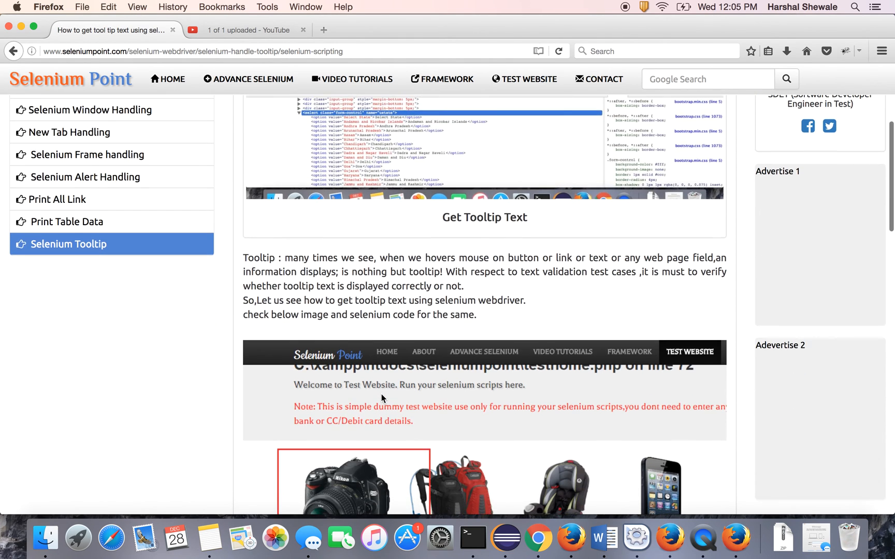
pyautogui.scroll(-3)
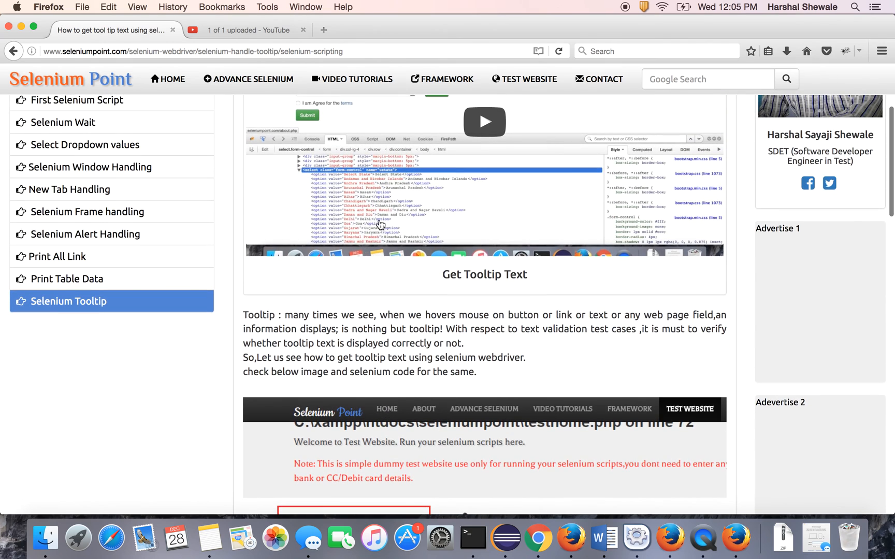
pyautogui.scroll(-3)
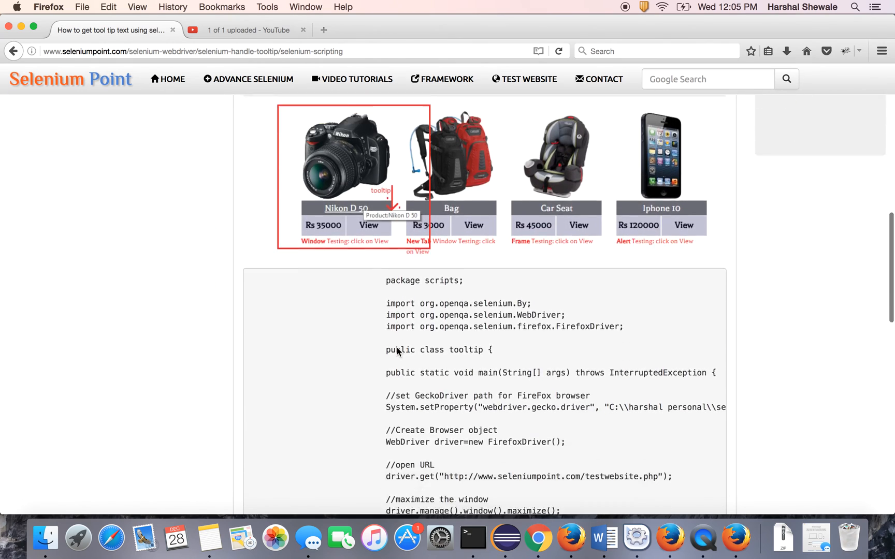
pyautogui.scroll(-3)
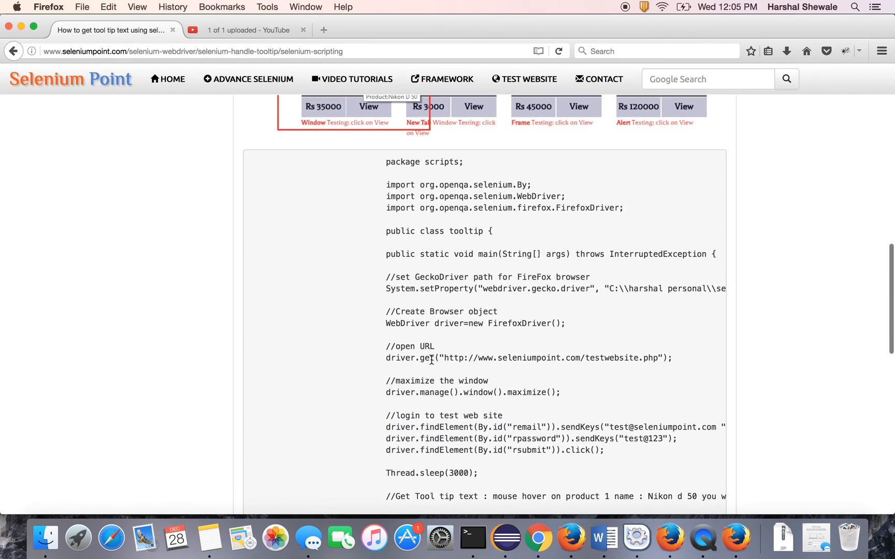
pyautogui.scroll(-3)
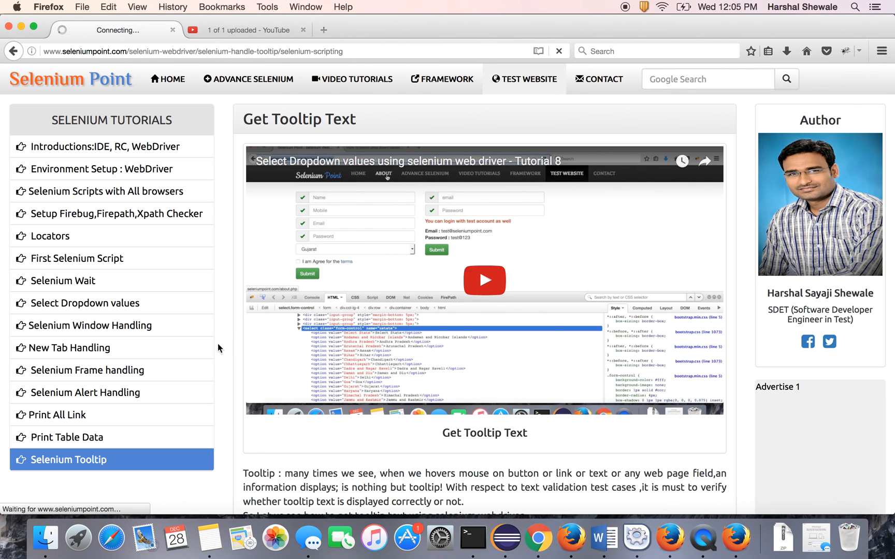
pyautogui.scroll(-3)
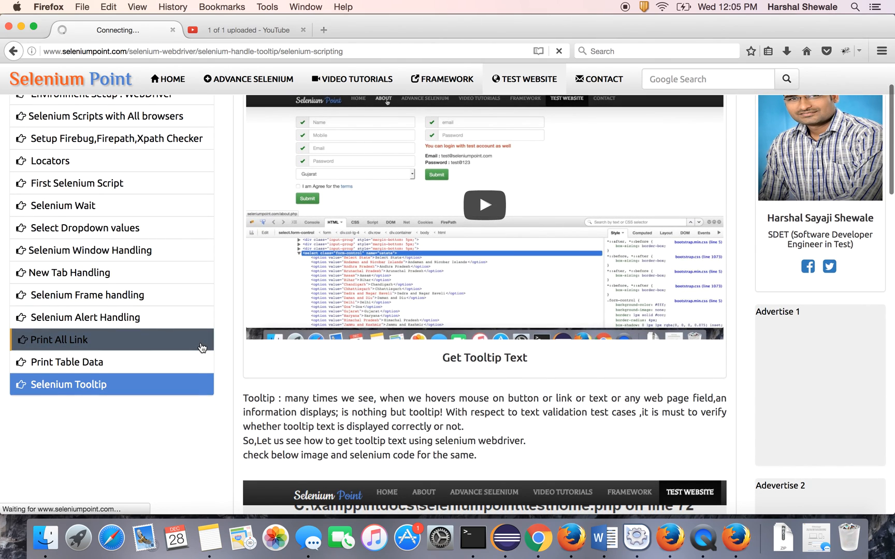
pyautogui.scroll(-3)
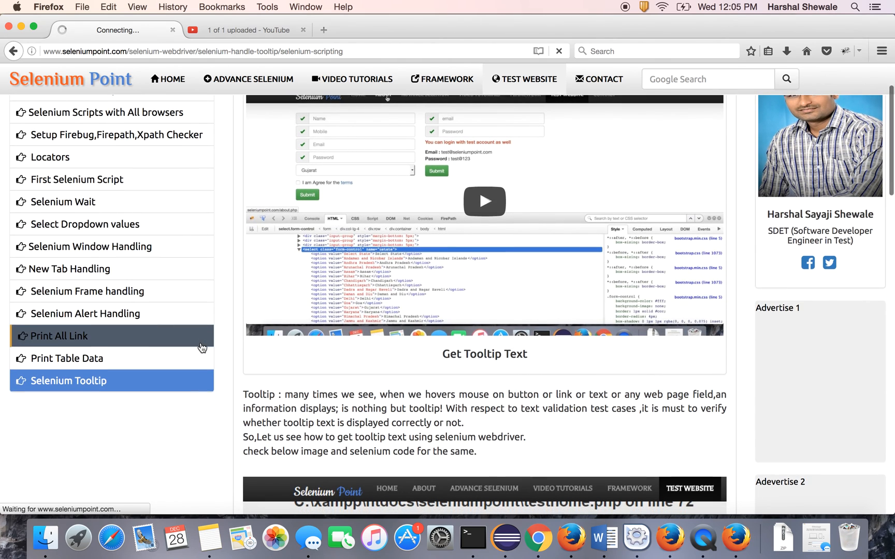